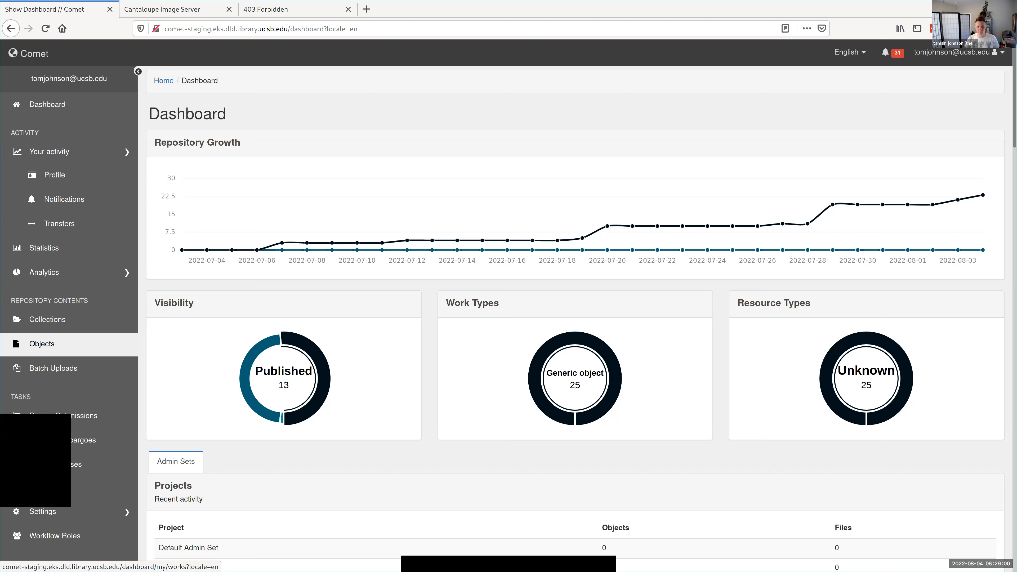
Step: Go to your collections list and open the Test Collection 1 page
{"action": "left_click", "coordinate": [47, 319]}
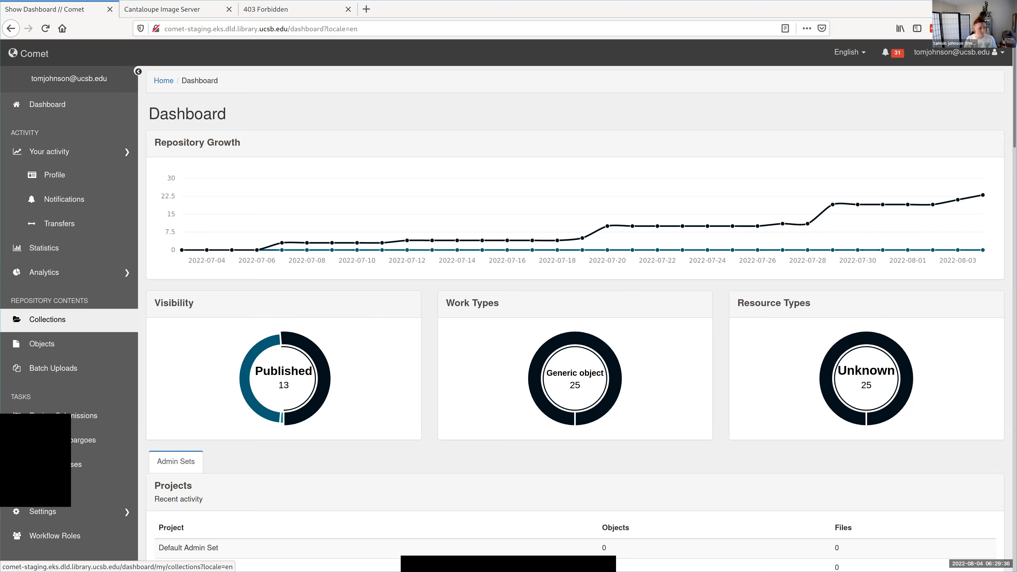
{"action": "left_click", "coordinate": [47, 320]}
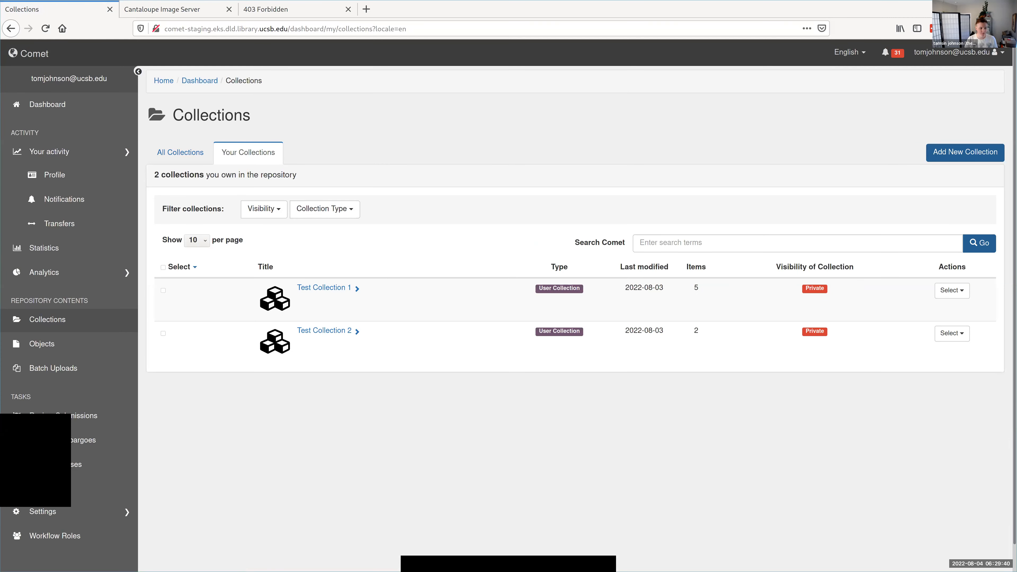
{"action": "mouse_move", "coordinate": [325, 288]}
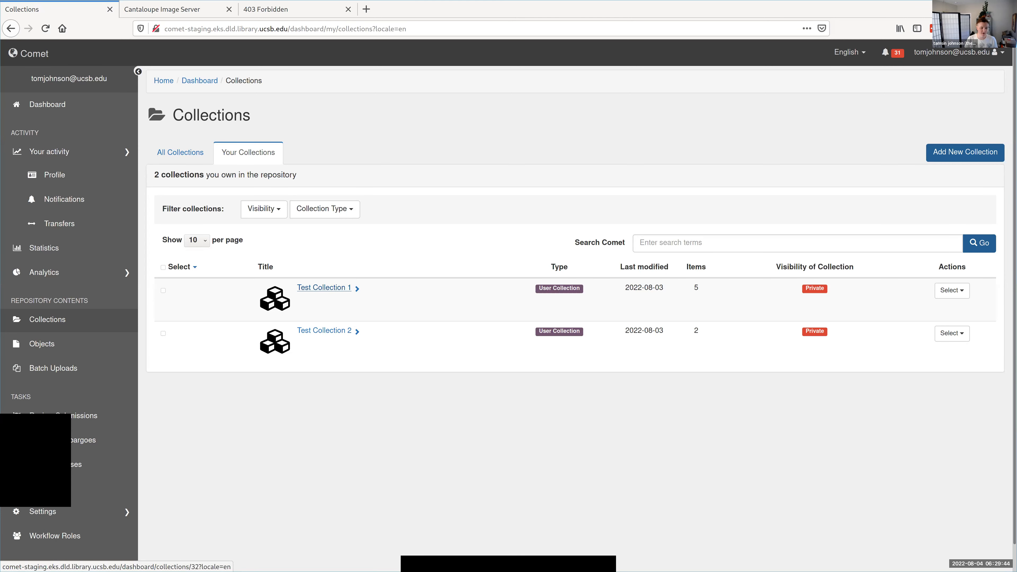
{"action": "left_click", "coordinate": [324, 287]}
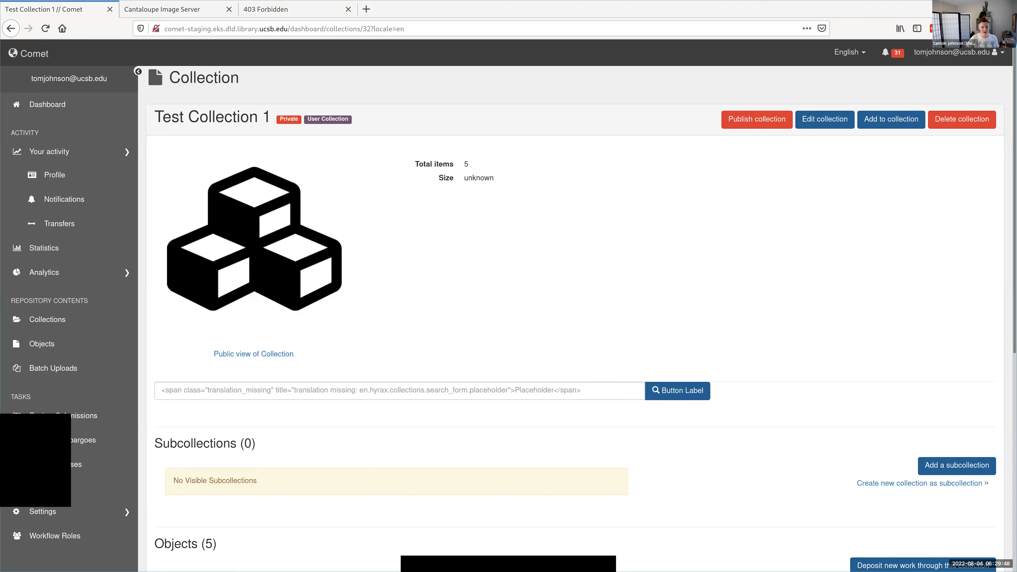
{"action": "mouse_move", "coordinate": [756, 119]}
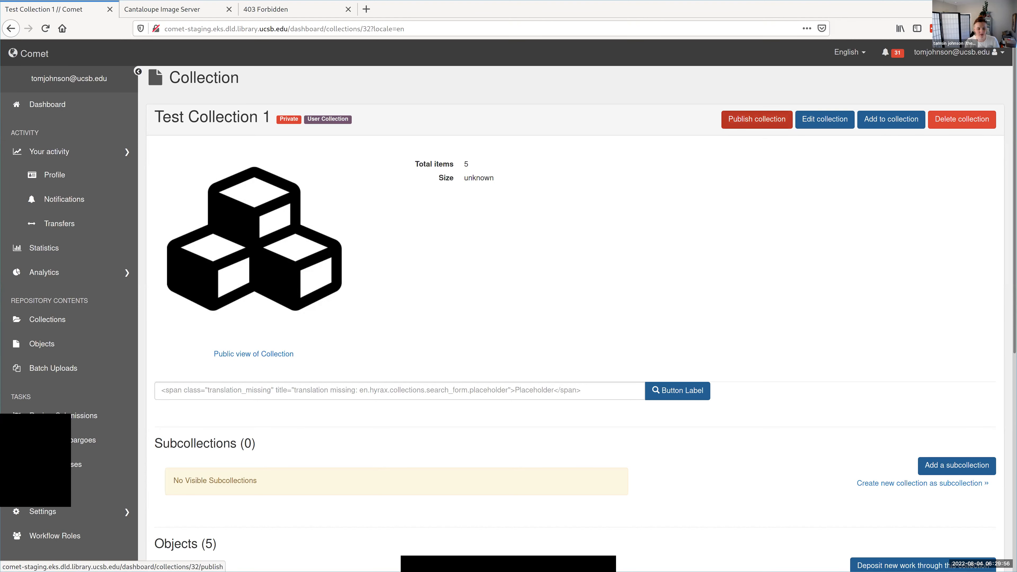
{"action": "mouse_move", "coordinate": [756, 120]}
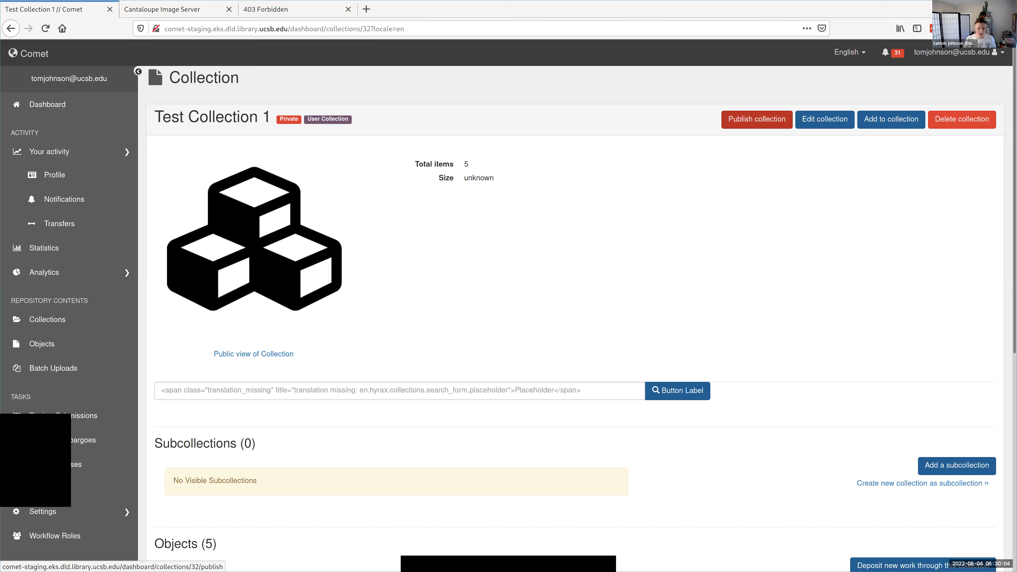
{"action": "left_click", "coordinate": [756, 119]}
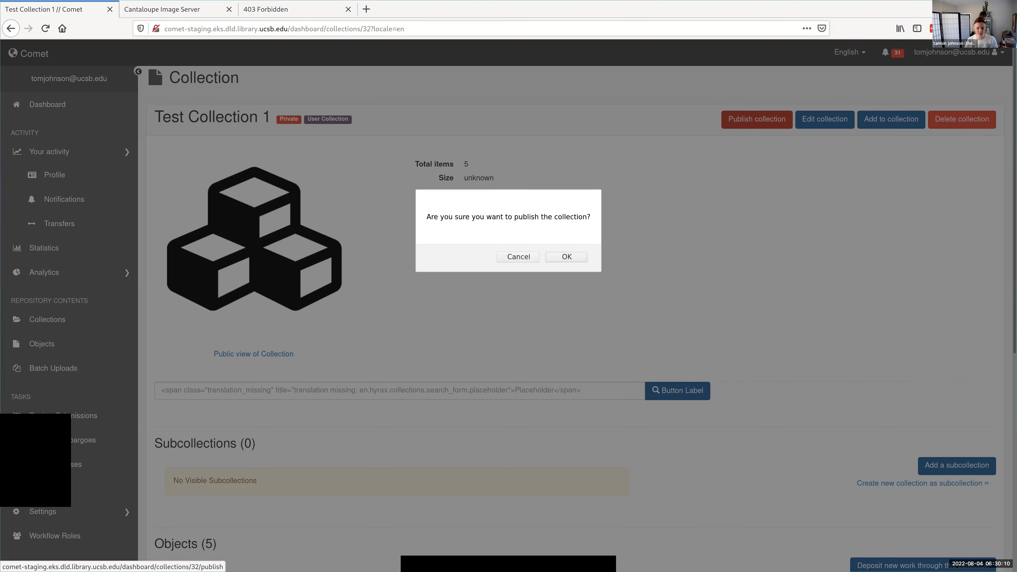
{"action": "left_click", "coordinate": [517, 256]}
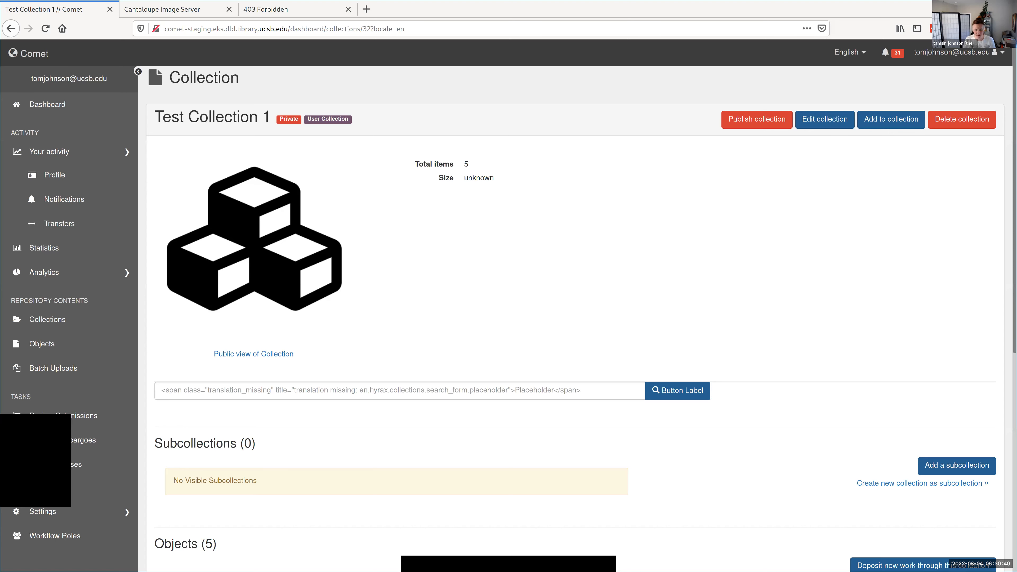
{"action": "mouse_move", "coordinate": [756, 119]}
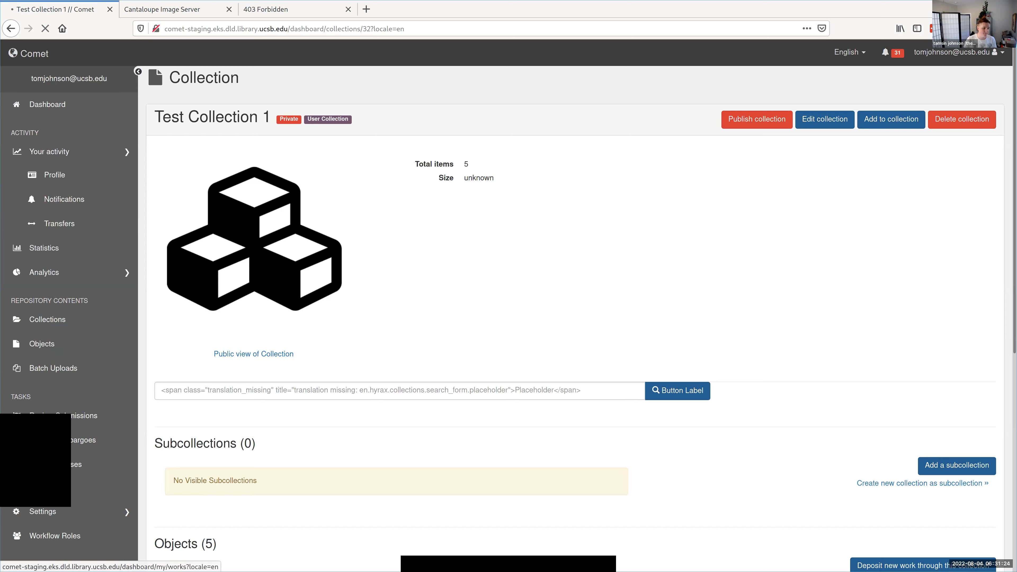
Step: From the Objects list, start a new object to get a blank Add Object form
{"action": "left_click", "coordinate": [42, 344]}
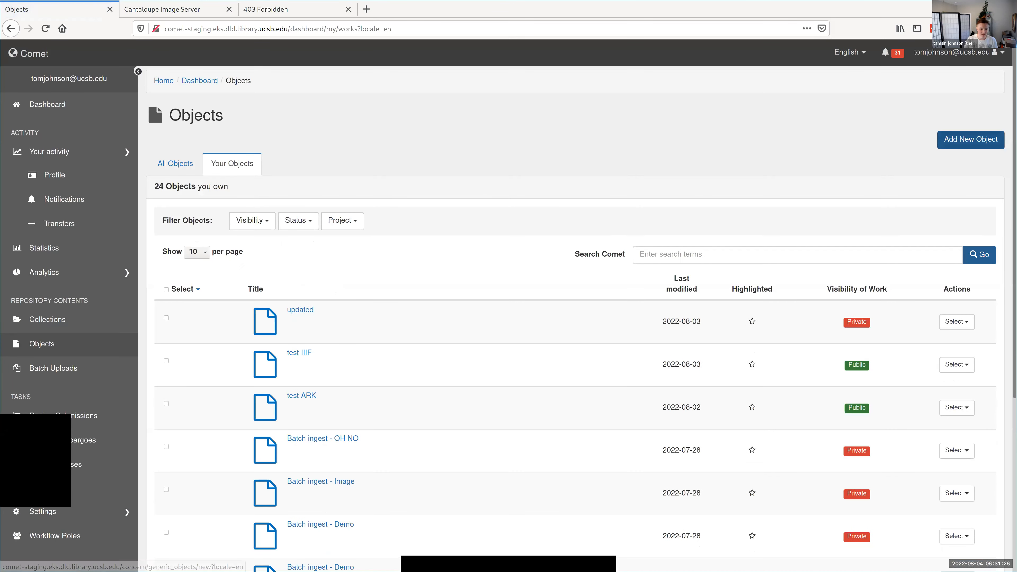
{"action": "left_click", "coordinate": [970, 139]}
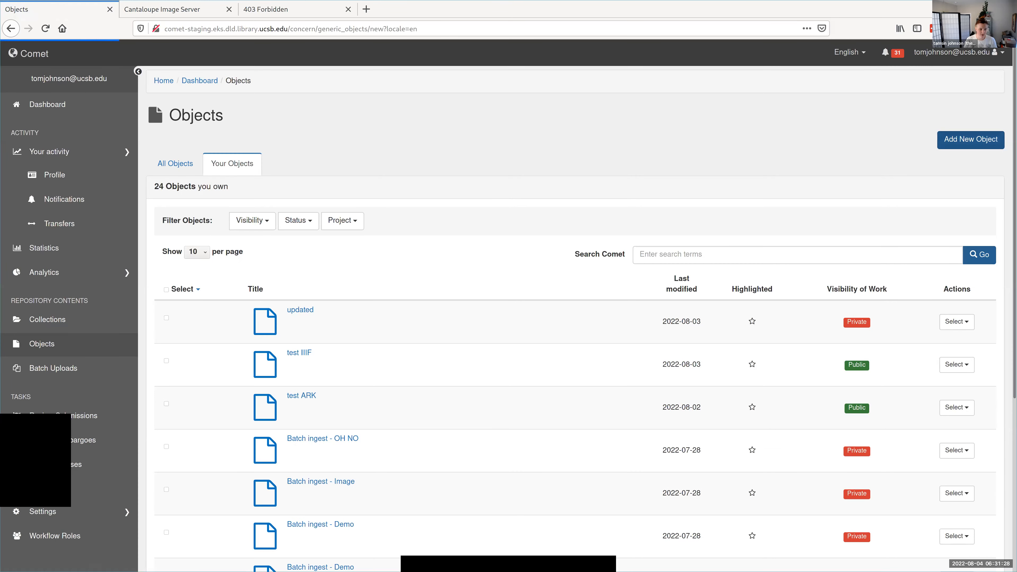
{"action": "left_click", "coordinate": [970, 139]}
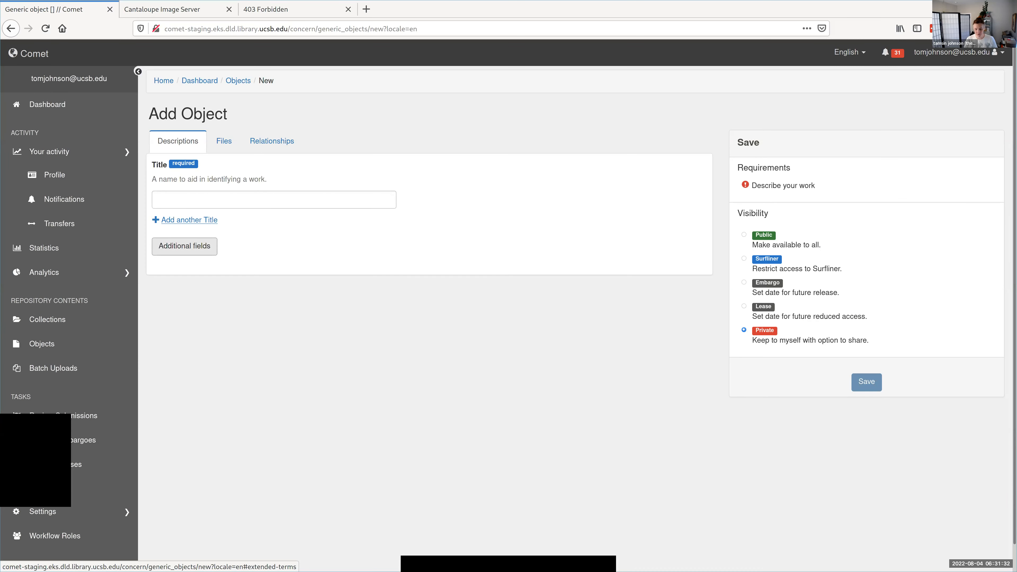
Step: Reveal additional fields and enter title 'Configured Metadata!' and alternative title 'yay!'
{"action": "left_click", "coordinate": [184, 246]}
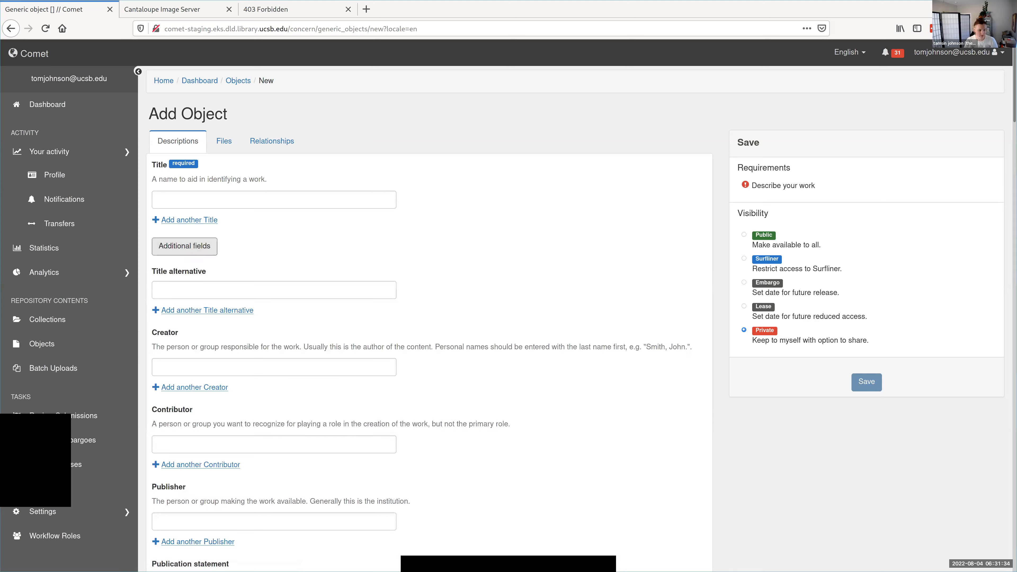
{"action": "scroll", "scroll_direction": "down", "scroll_amount": 3}
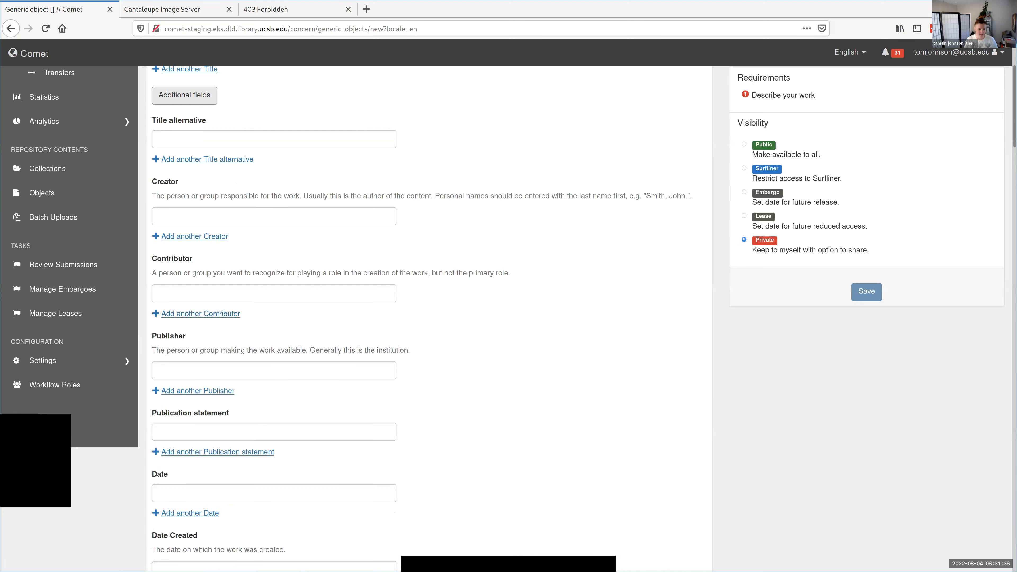
{"action": "left_click", "coordinate": [273, 370]}
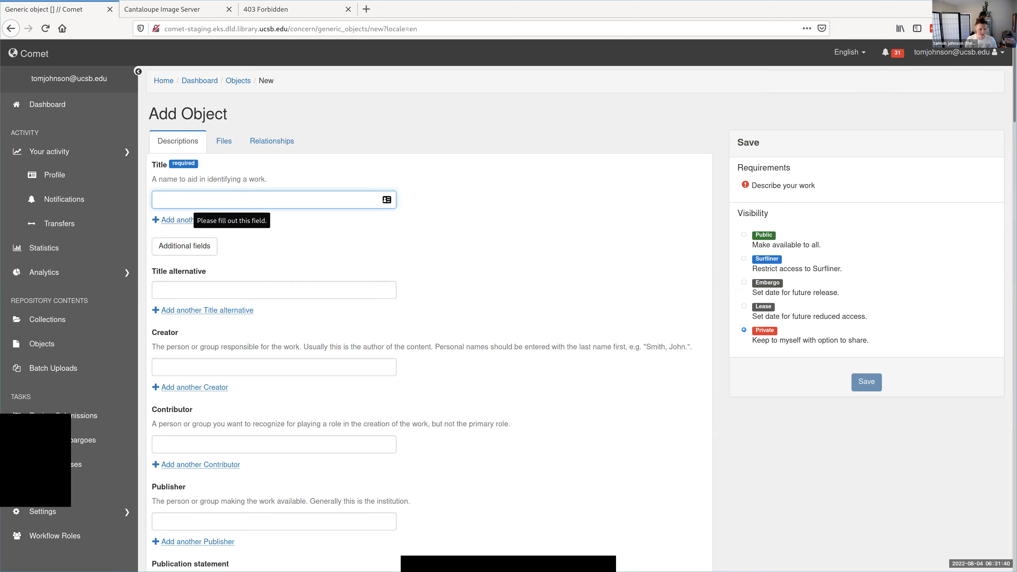
{"action": "type", "text": "Configured Metadat"}
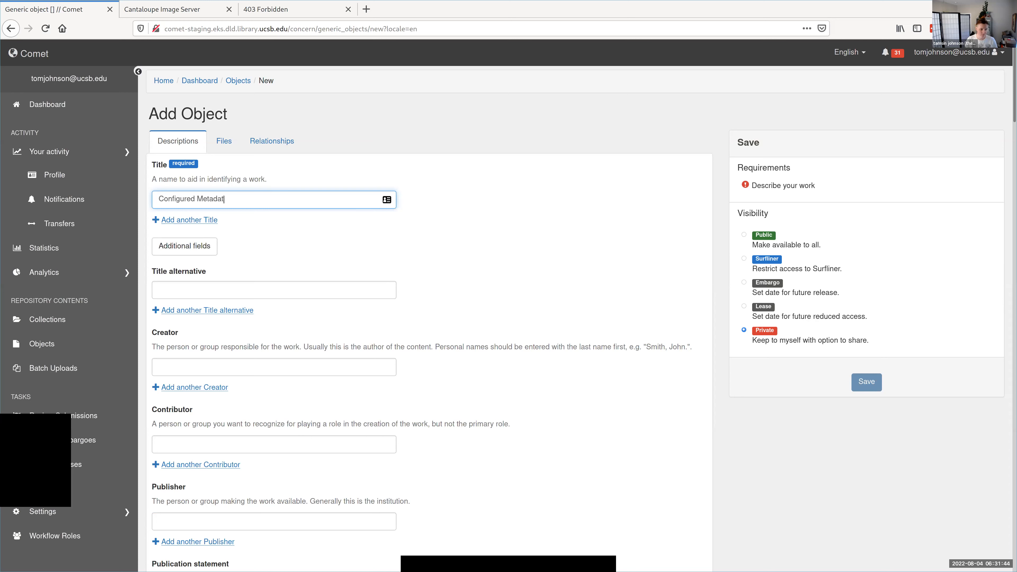
{"action": "type", "text": "!"}
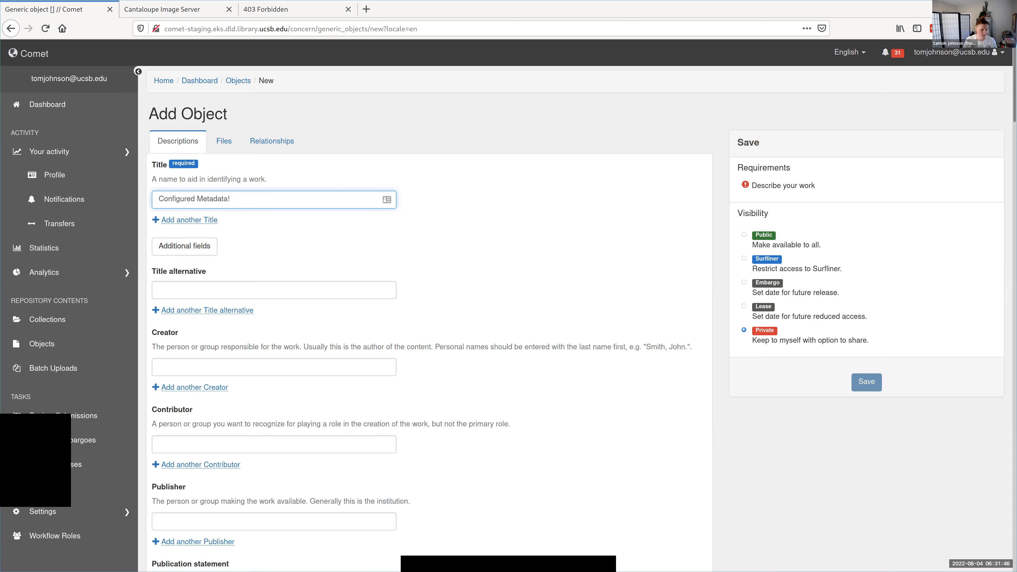
{"action": "left_click", "coordinate": [273, 290]}
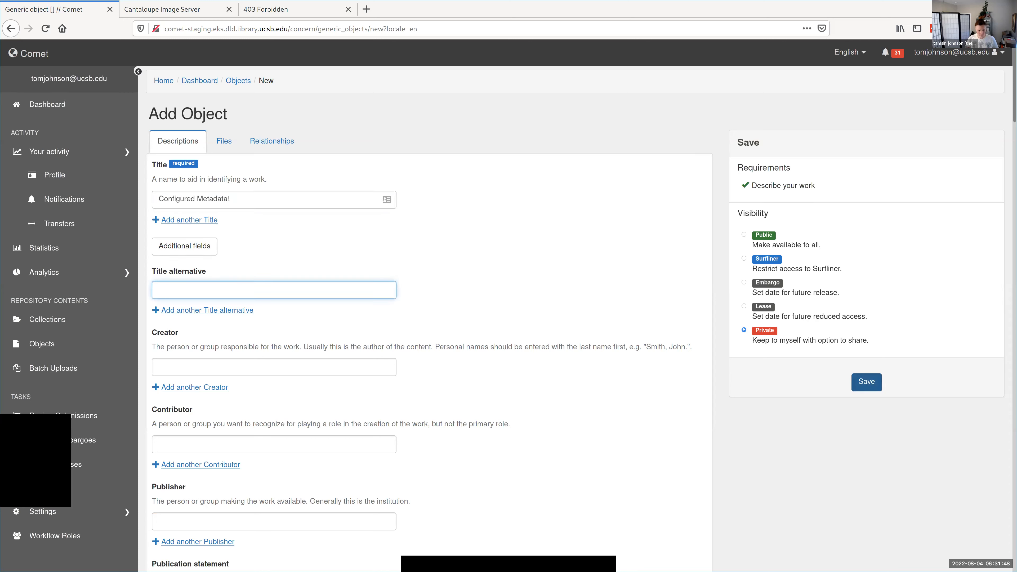
{"action": "type", "text": "yay!"}
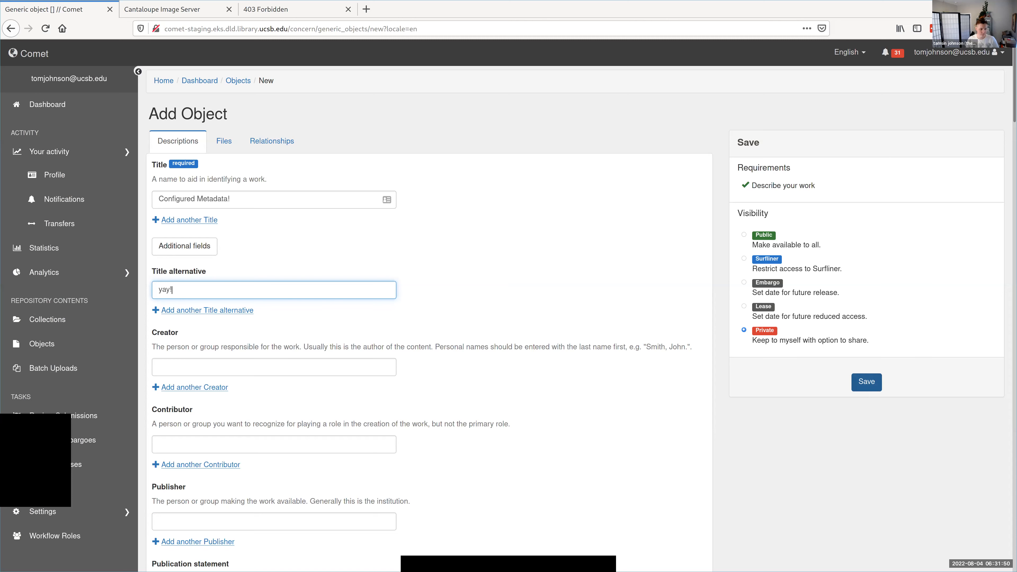
Step: Scroll through the Add Object form and select the Title field again
{"action": "scroll", "scroll_direction": "down", "scroll_amount": 3}
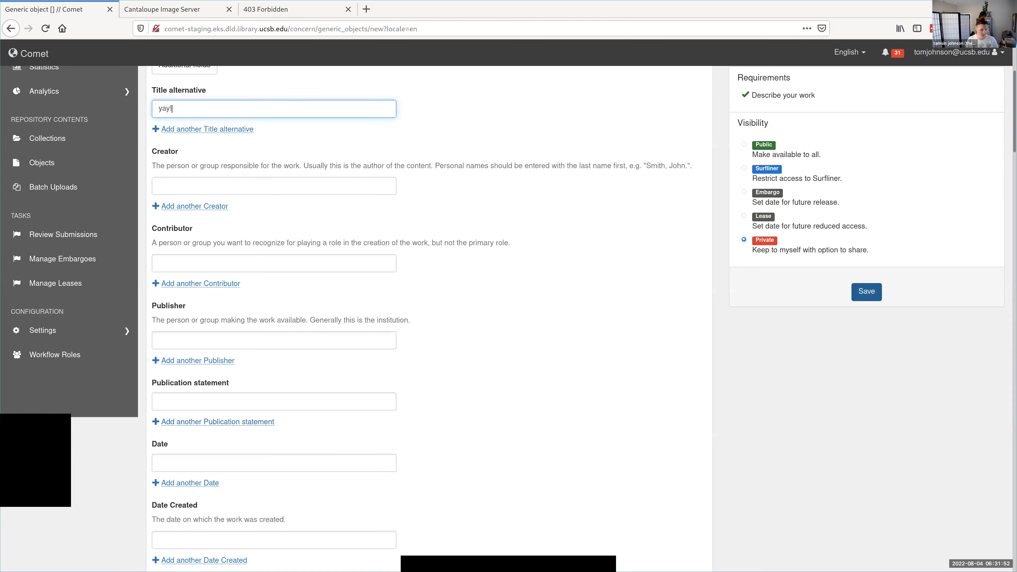
{"action": "scroll", "scroll_direction": "down", "scroll_amount": 3}
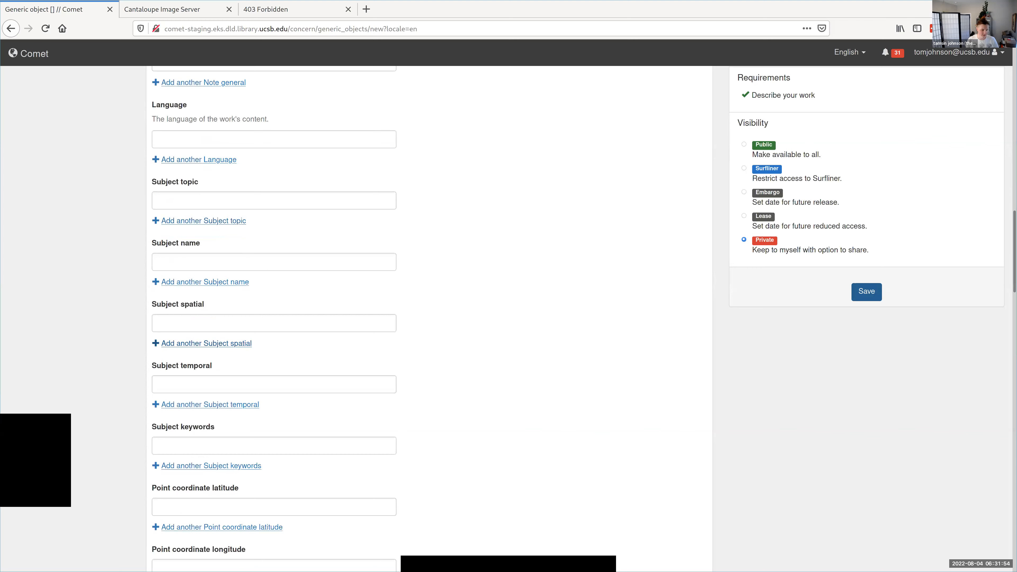
{"action": "scroll", "scroll_direction": "down", "scroll_amount": 3}
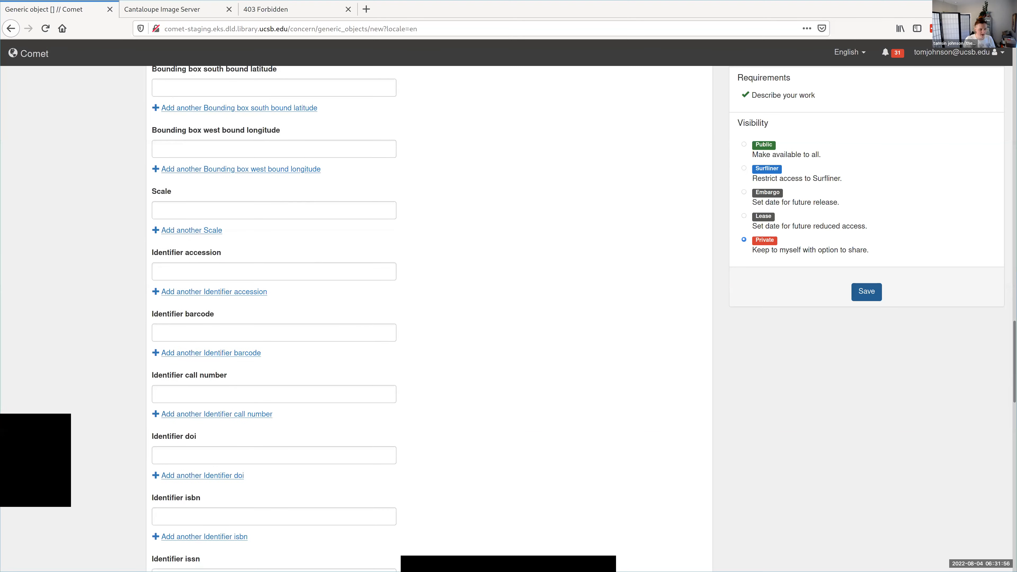
{"action": "scroll", "scroll_direction": "down", "scroll_amount": 3}
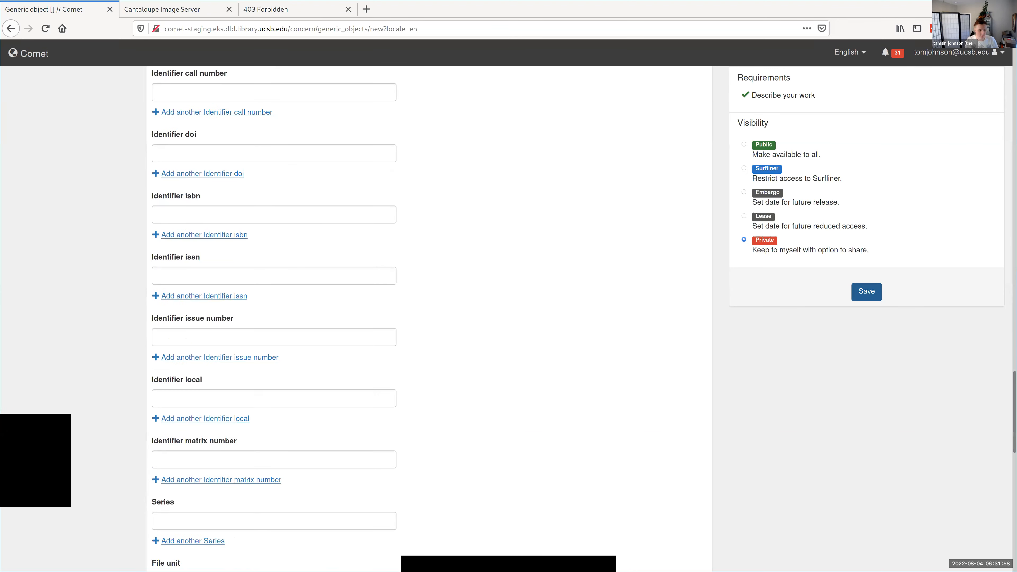
{"action": "scroll", "scroll_direction": "down", "scroll_amount": 3}
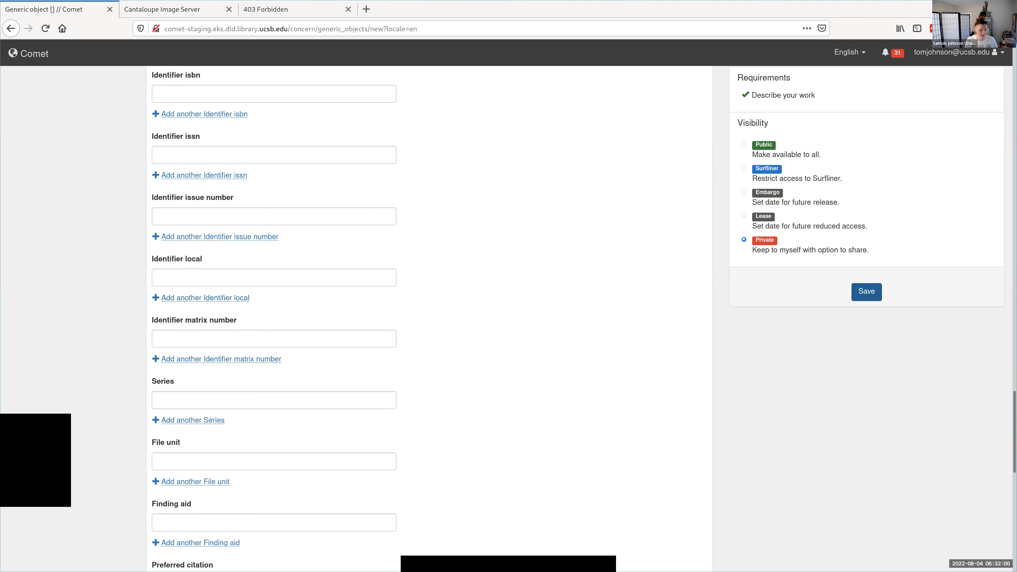
{"action": "scroll", "scroll_direction": "down", "scroll_amount": 3}
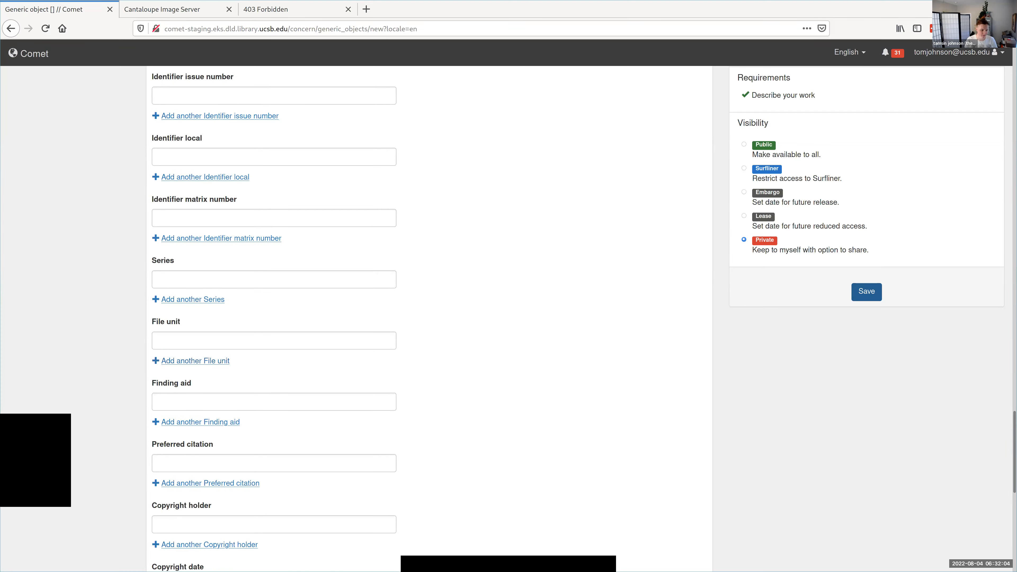
{"action": "scroll", "scroll_direction": "down", "scroll_amount": 3}
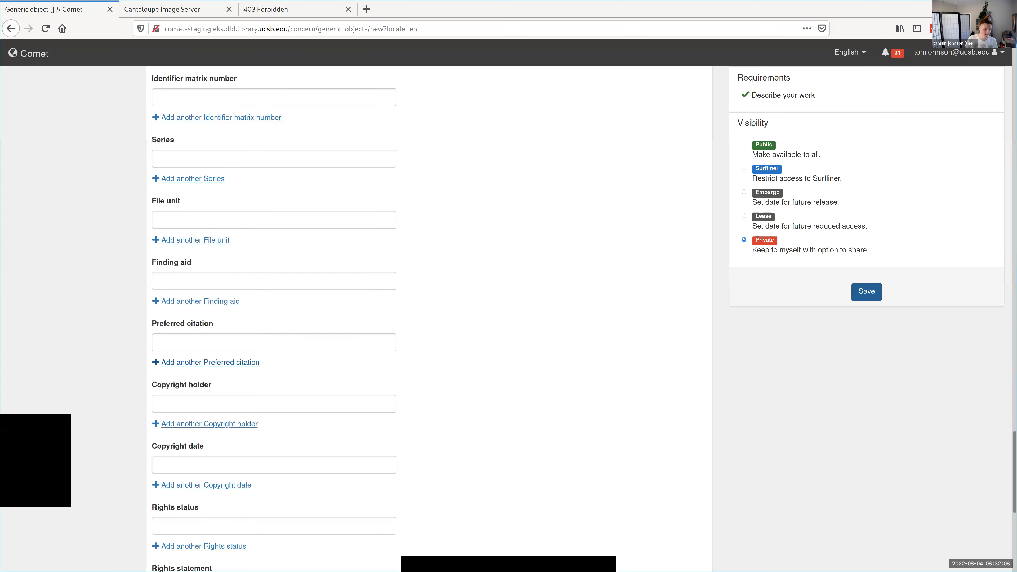
{"action": "left_click", "coordinate": [205, 362]}
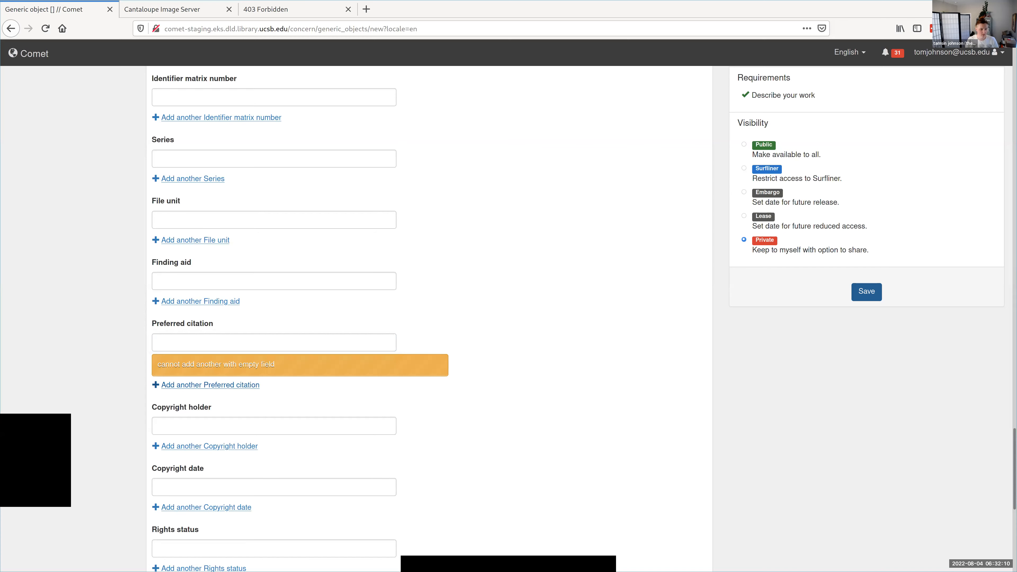
{"action": "scroll", "scroll_direction": "down", "scroll_amount": 3}
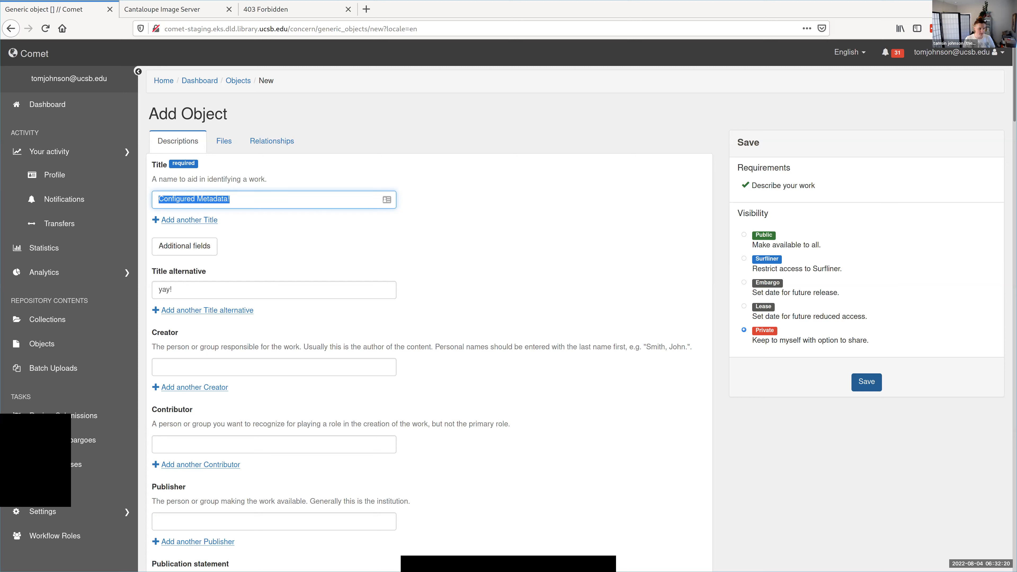
Step: Replace the title with 'Configured Metadata!' and move to the Files section
{"action": "key", "text": "Delete"}
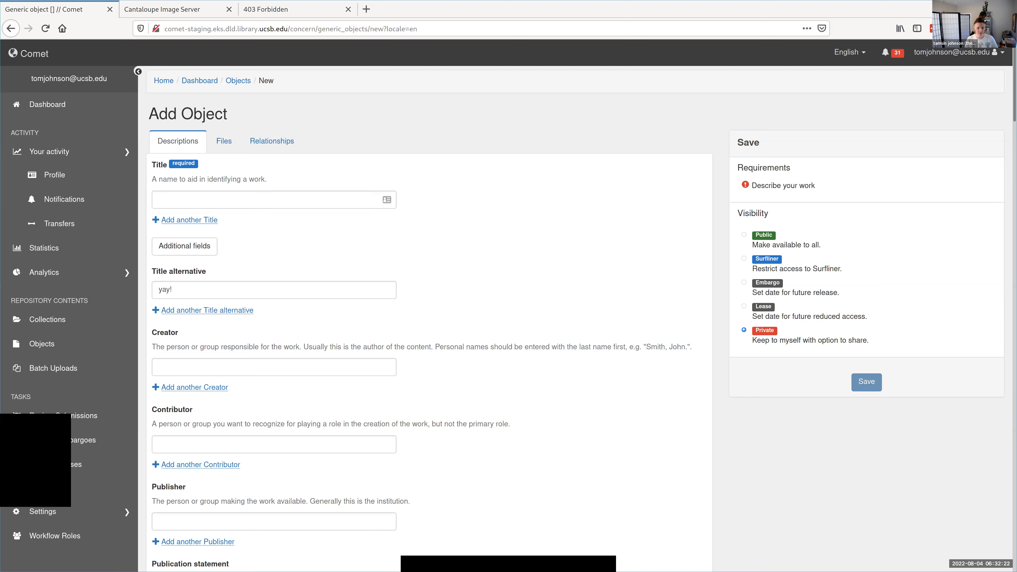
{"action": "type", "text": "Configured Metadata!"}
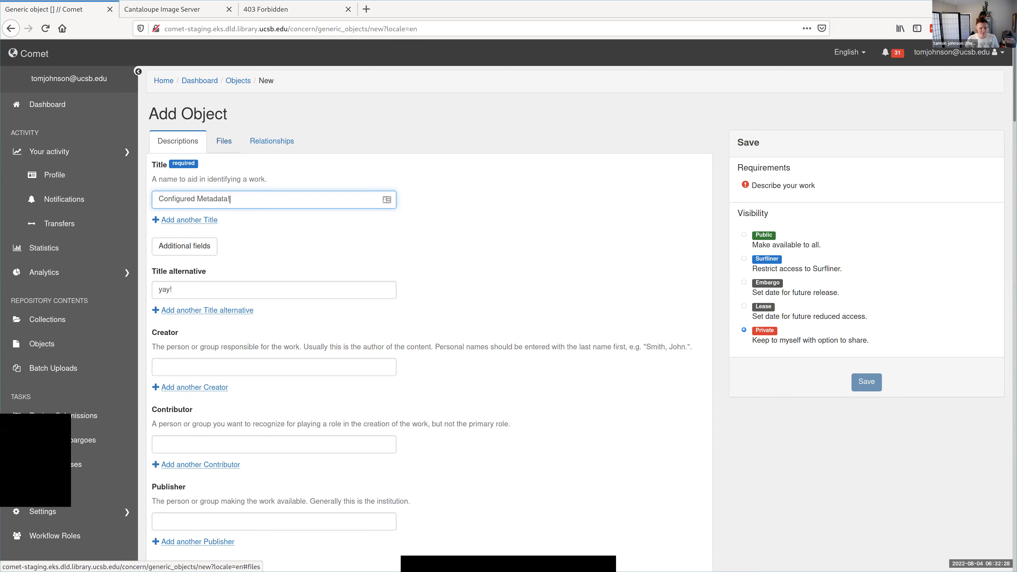
{"action": "left_click", "coordinate": [223, 141]}
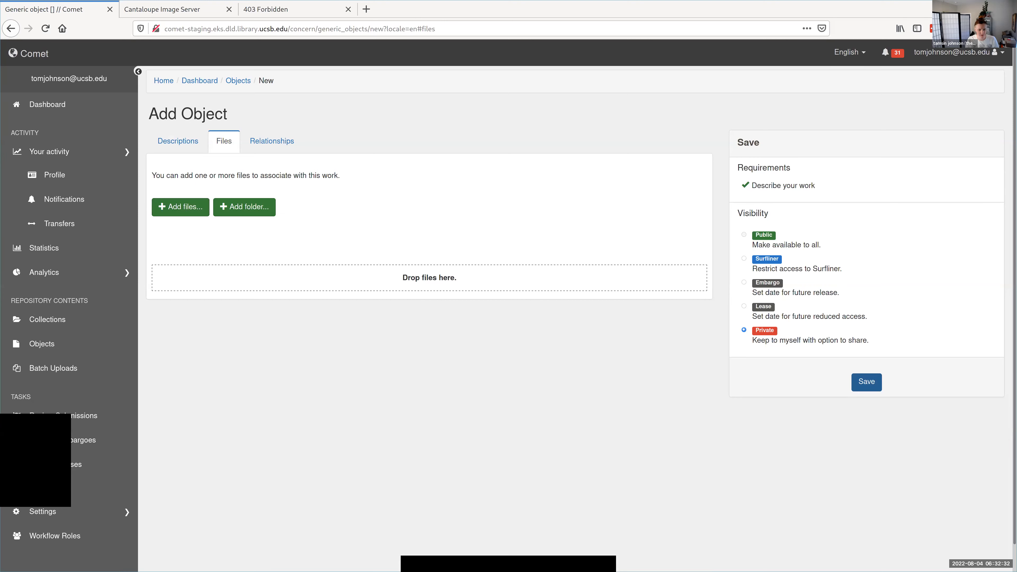
Step: Set visibility to Public, save the object, and begin editing the saved object
{"action": "left_click", "coordinate": [743, 234]}
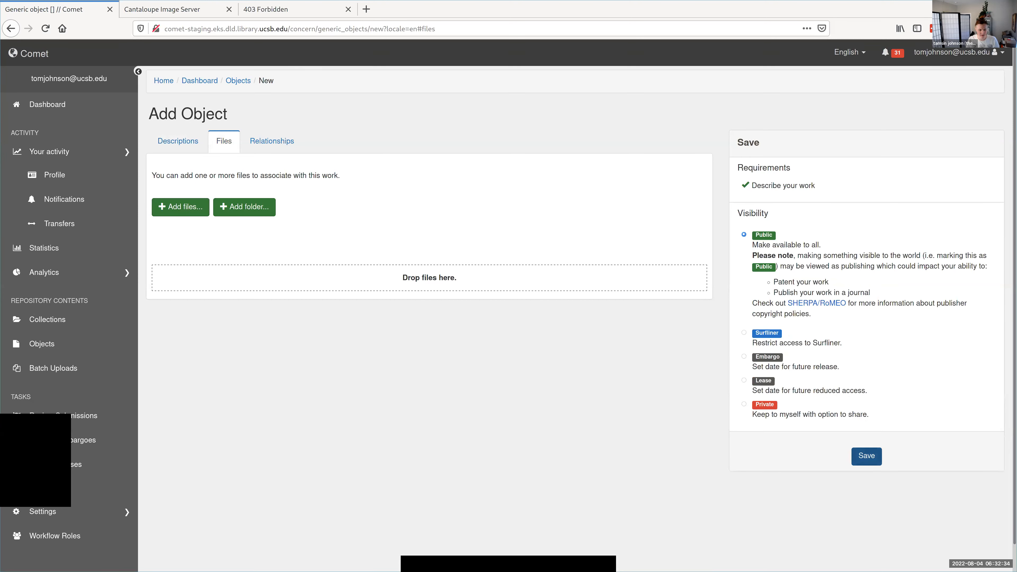
{"action": "left_click", "coordinate": [865, 456]}
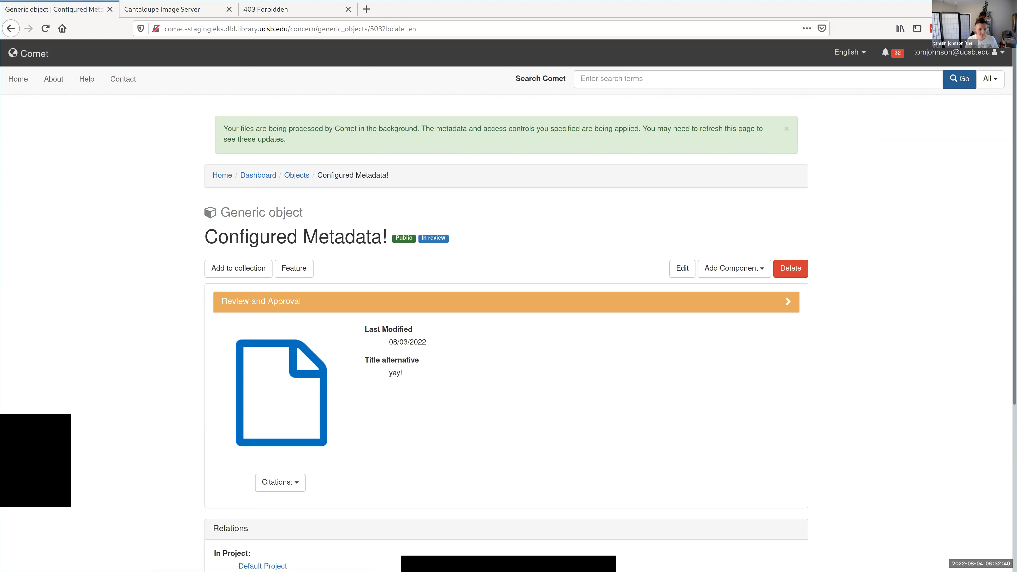
{"action": "left_click", "coordinate": [681, 269]}
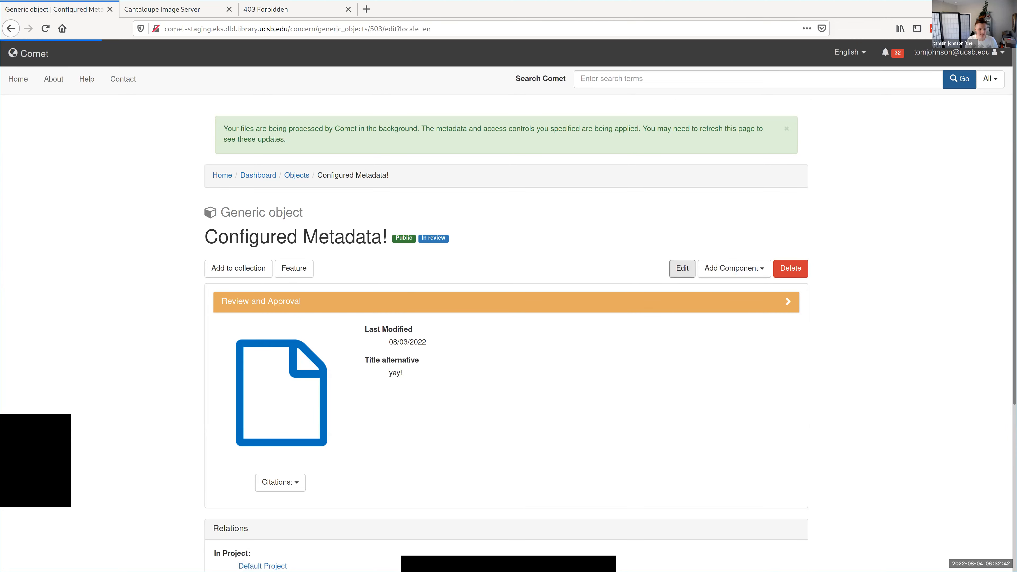
Step: Enter physical description 'BIG. let me tell you!' and note 'really nice metadata', then save changes
{"action": "left_click", "coordinate": [681, 269]}
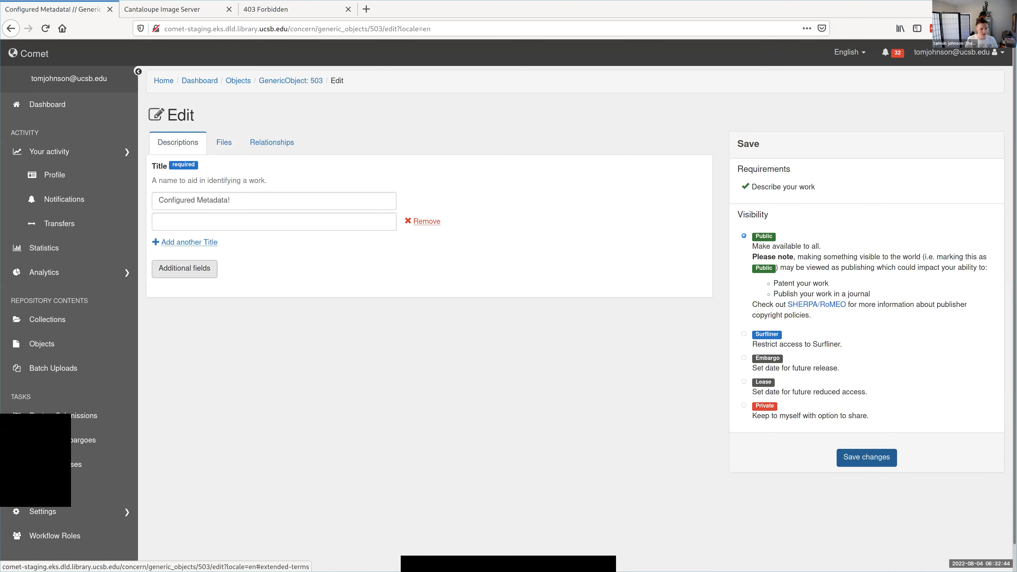
{"action": "scroll", "scroll_direction": "down", "scroll_amount": 3}
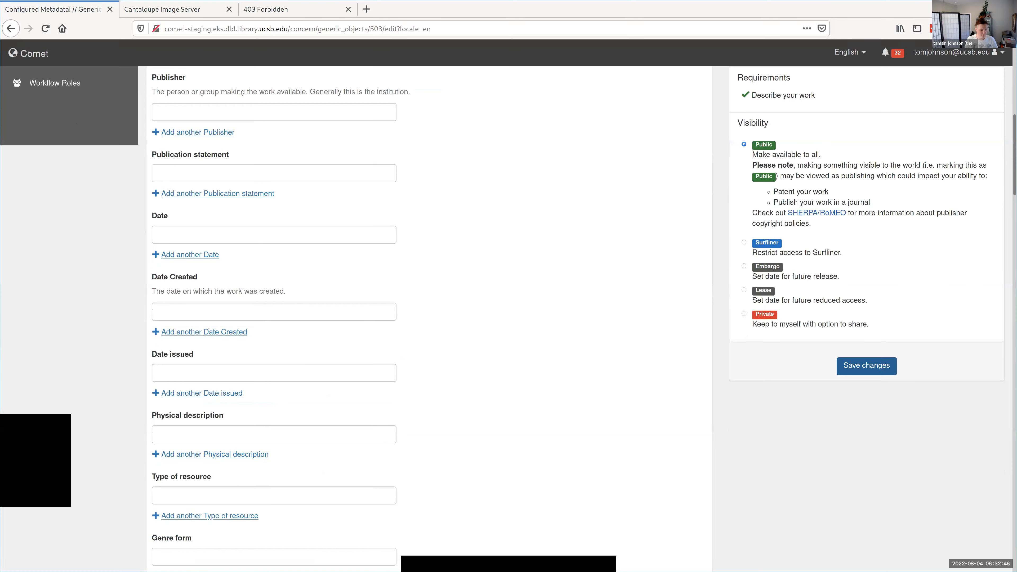
{"action": "left_click", "coordinate": [273, 433]}
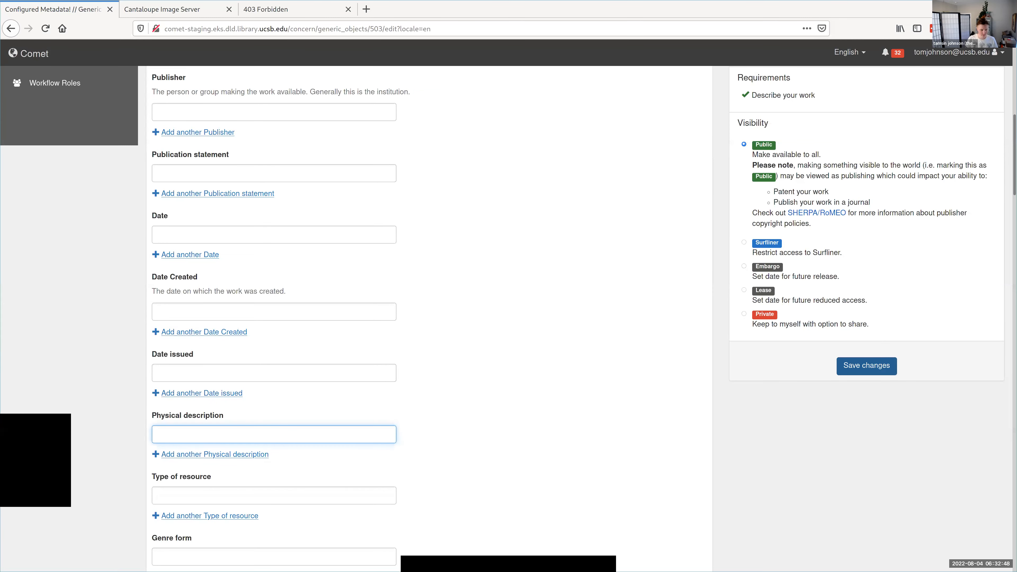
{"action": "type", "text": "B"}
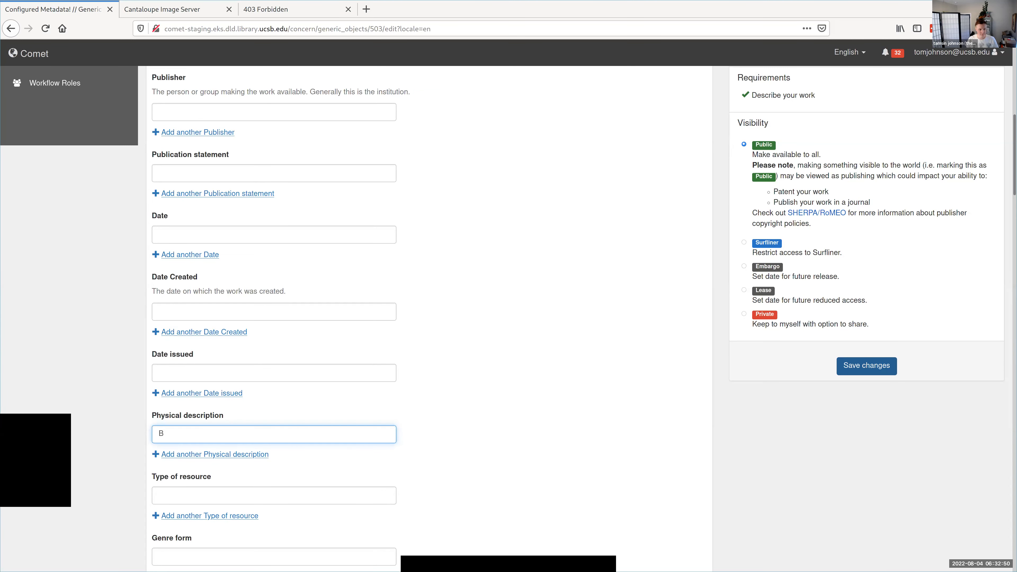
{"action": "type", "text": "IG. let me tell you!"}
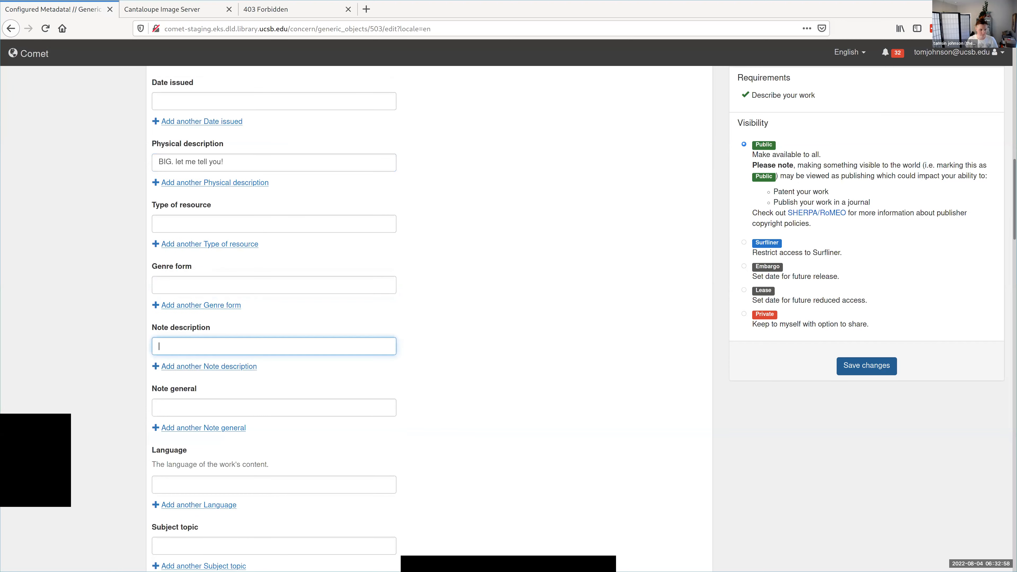
{"action": "type", "text": "really nice"}
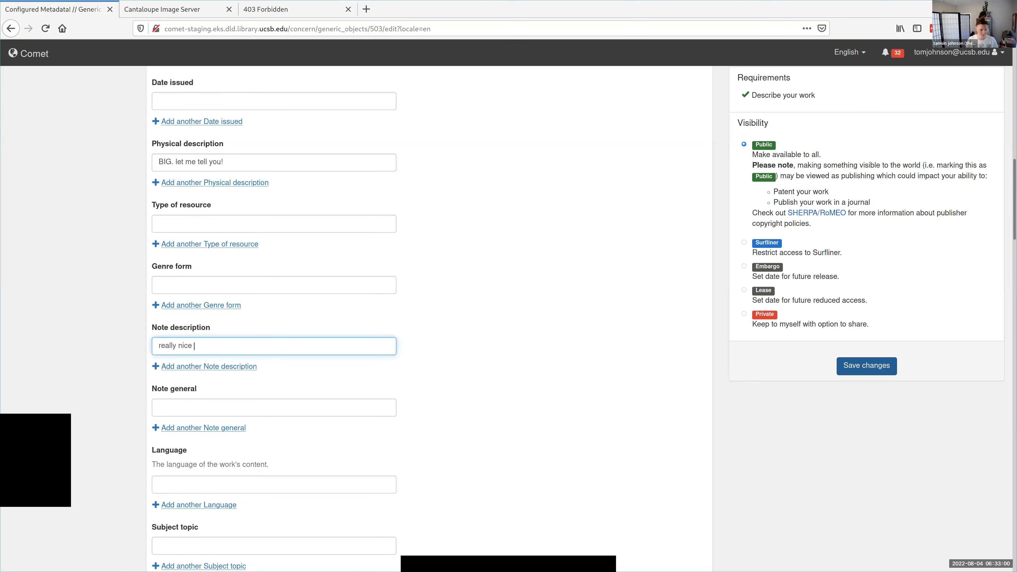
{"action": "type", "text": "metadata"}
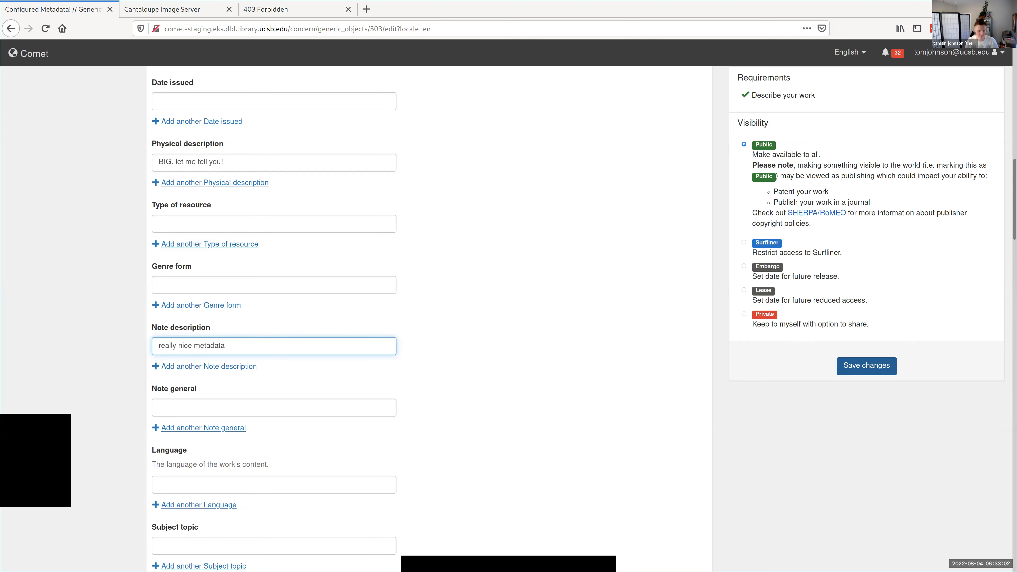
{"action": "left_click", "coordinate": [866, 366]}
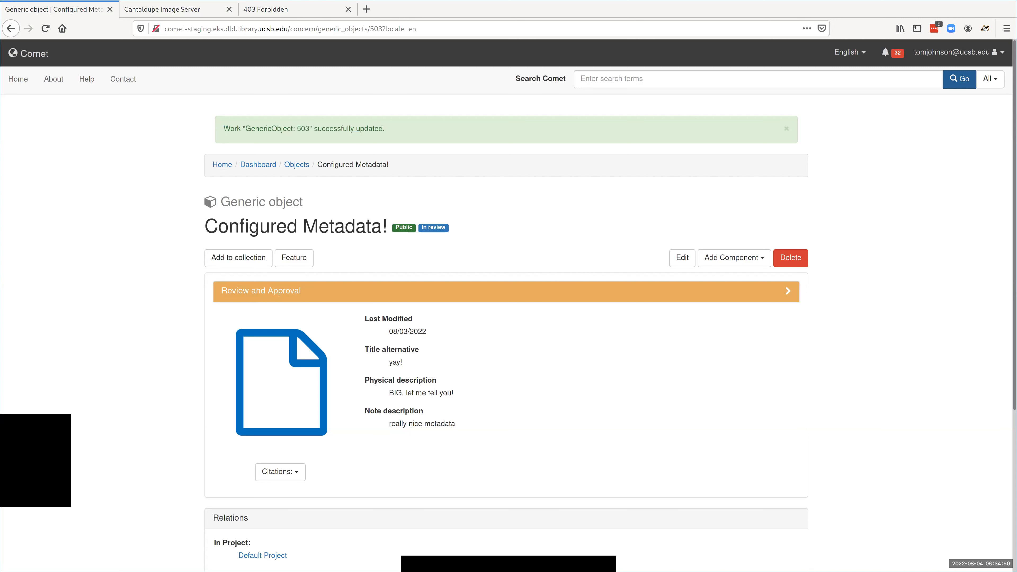
Step: Review the updated object page showing the new descriptions and success message
{"action": "triple_click", "coordinate": [303, 128]}
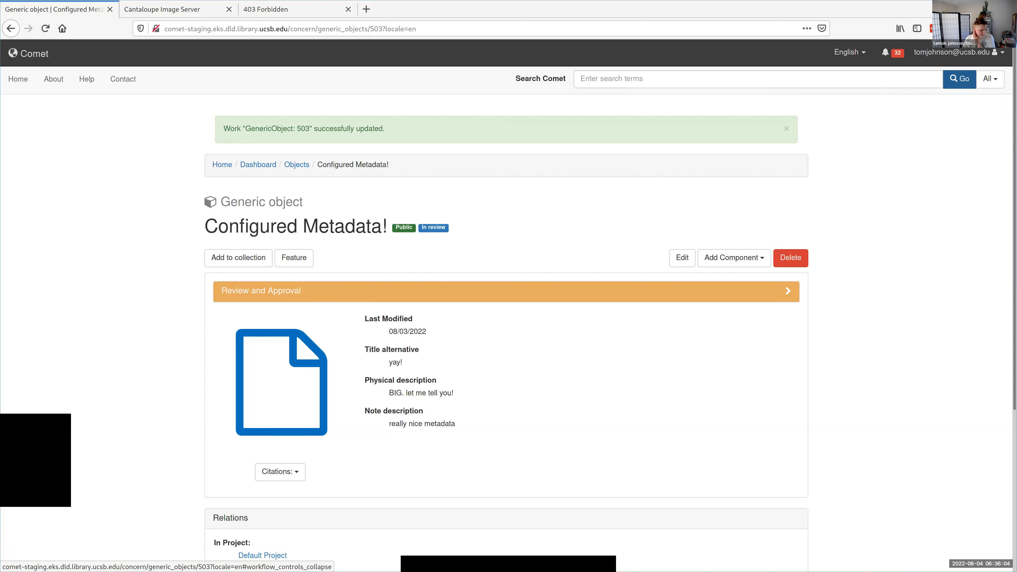
Step: Expand Review and Approval, choose Approve, and focus the review comment box
{"action": "left_click", "coordinate": [260, 291]}
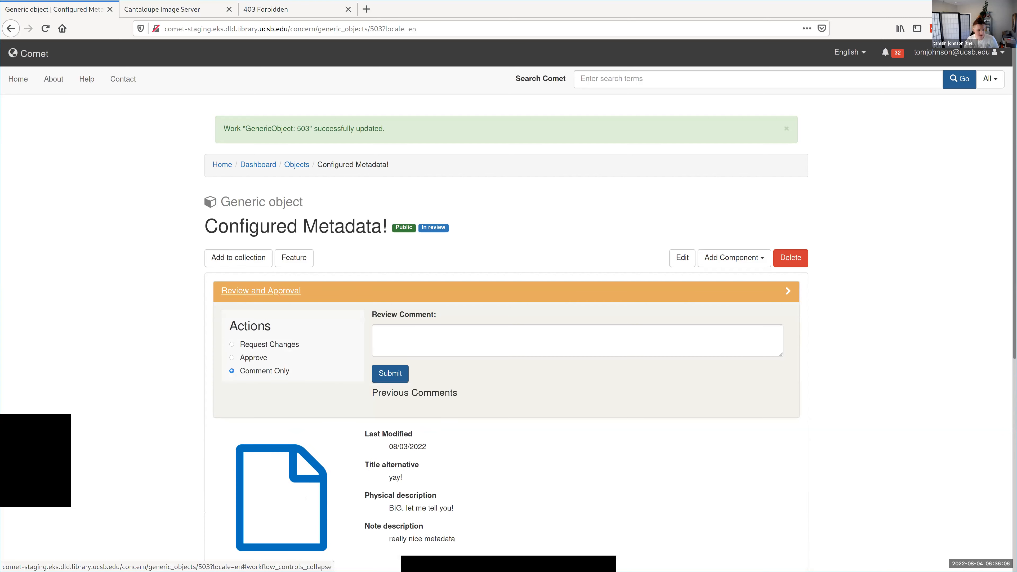
{"action": "left_click", "coordinate": [232, 358]}
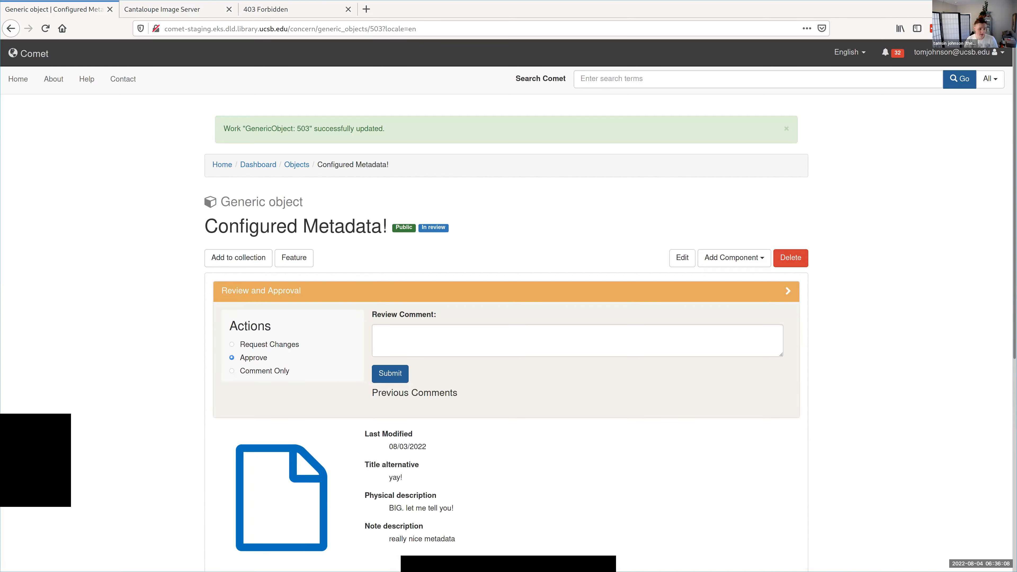
{"action": "left_click", "coordinate": [576, 340]}
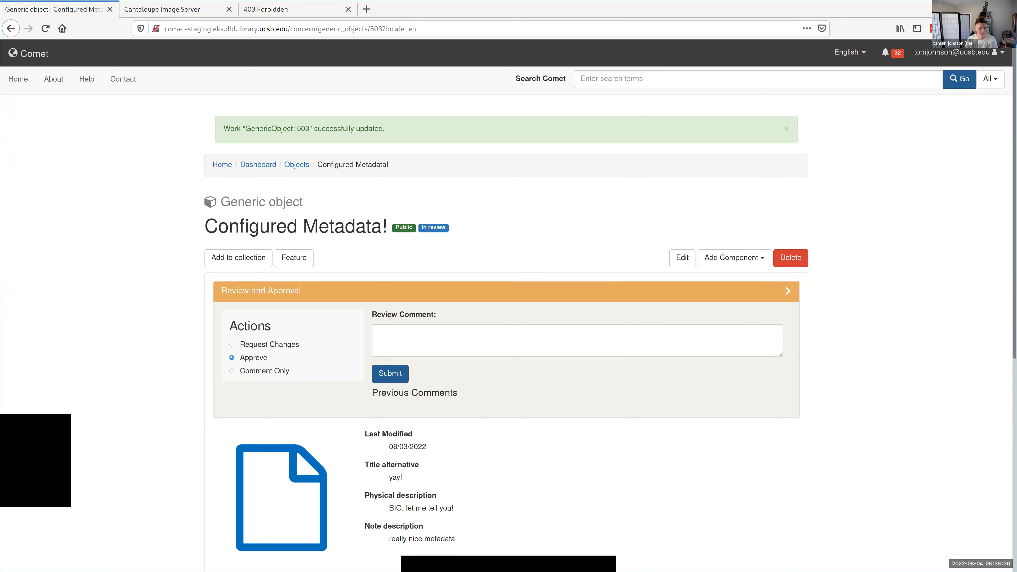
Step: Request changes with the comment 'you need to have a contributor!' and submit it
{"action": "left_click", "coordinate": [231, 344]}
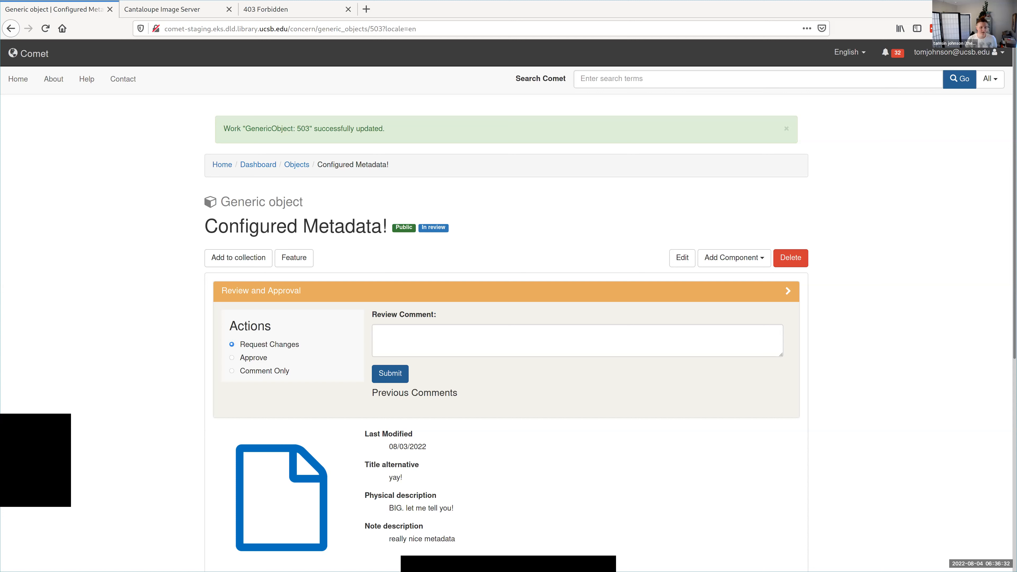
{"action": "left_click", "coordinate": [576, 340]}
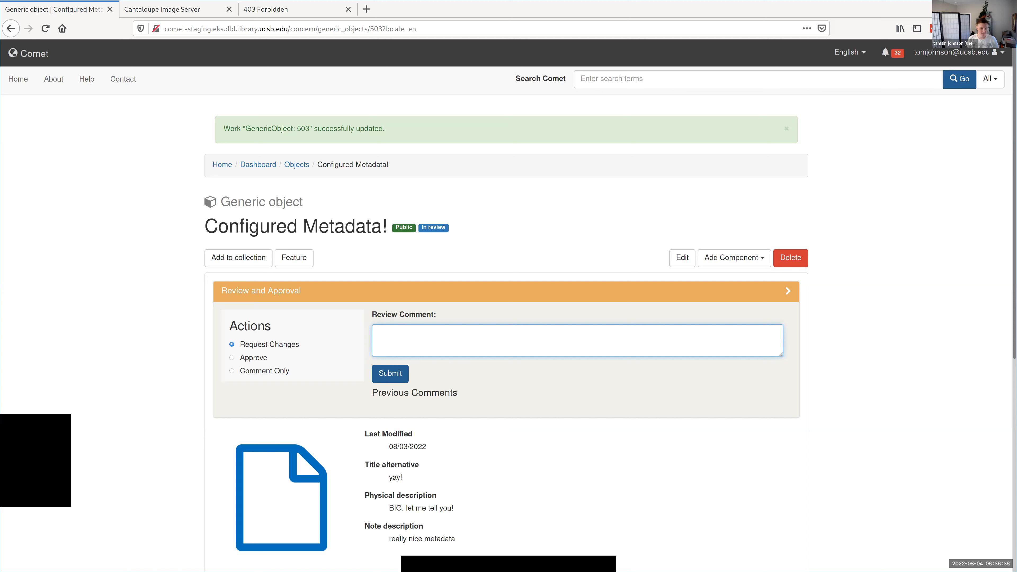
{"action": "type", "text": "you need"}
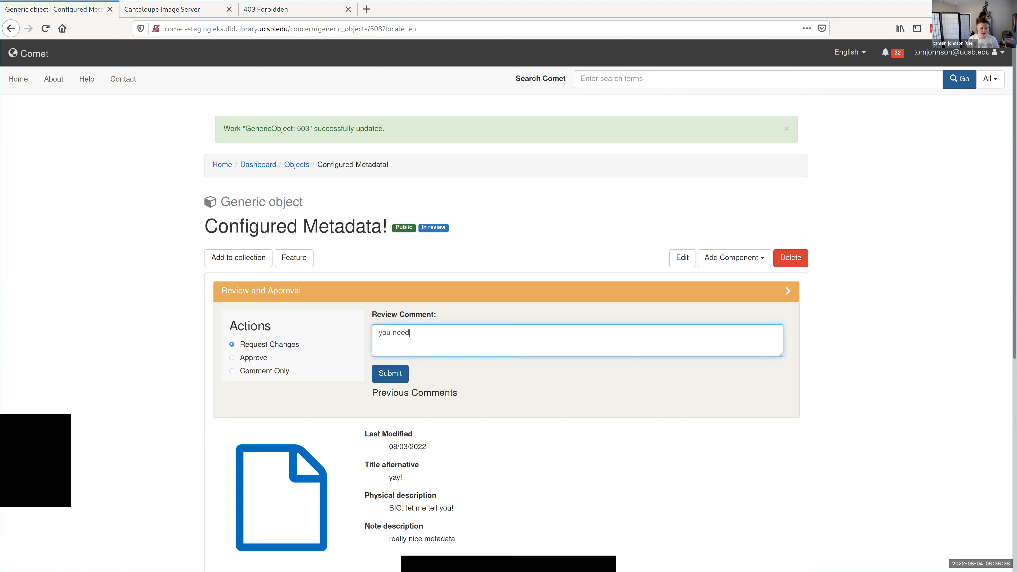
{"action": "type", "text": "to have a contri"}
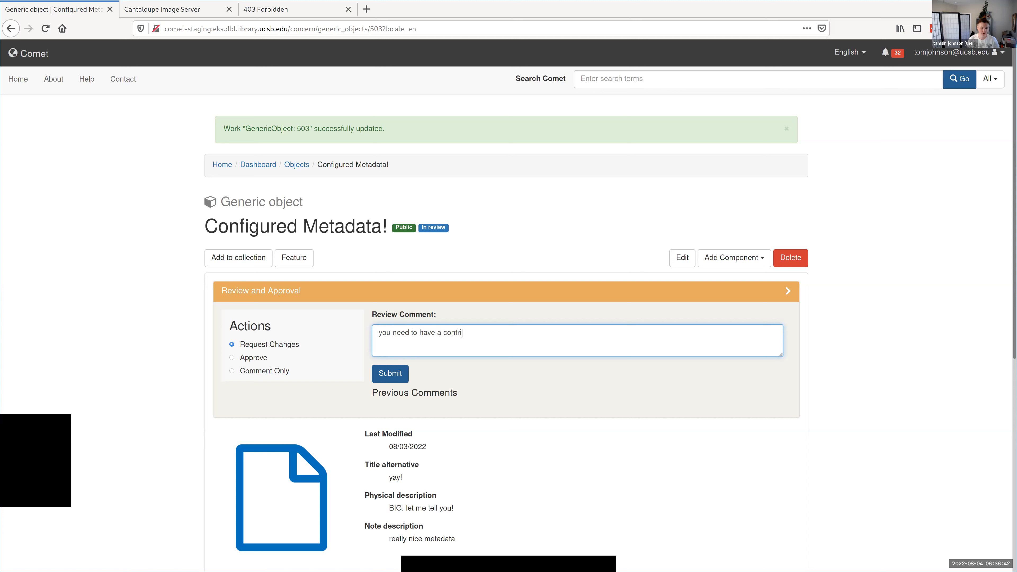
{"action": "type", "text": "butor!"}
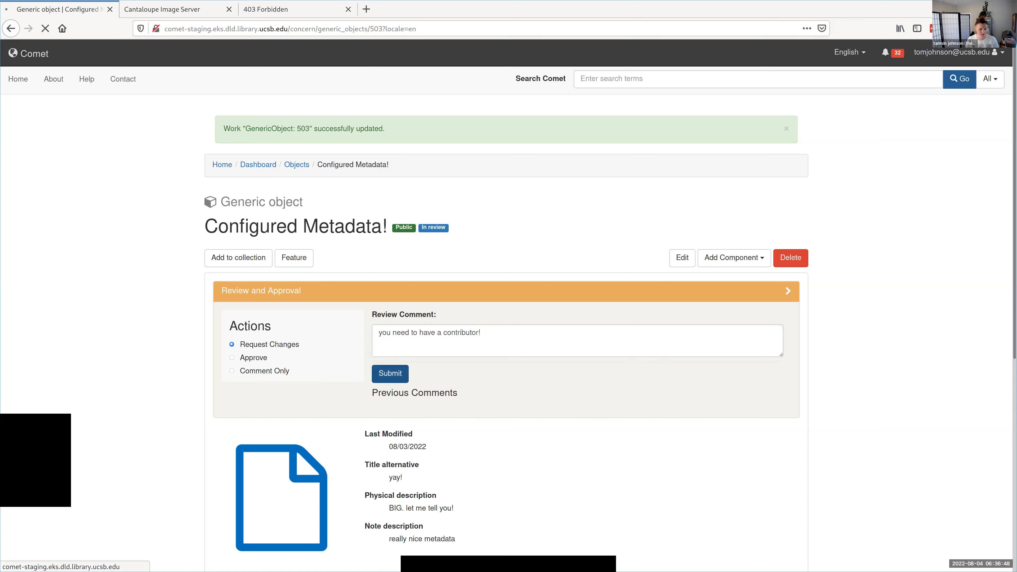
{"action": "left_click", "coordinate": [390, 374]}
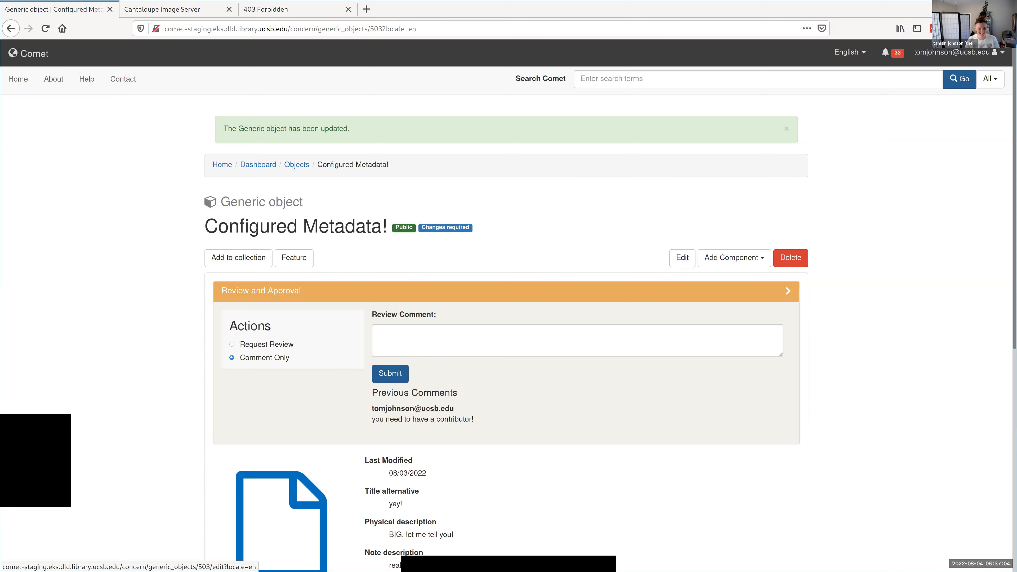
Step: List the notifications newest first and note the awaiting-approval message for Configured Metadata!
{"action": "left_click", "coordinate": [889, 53]}
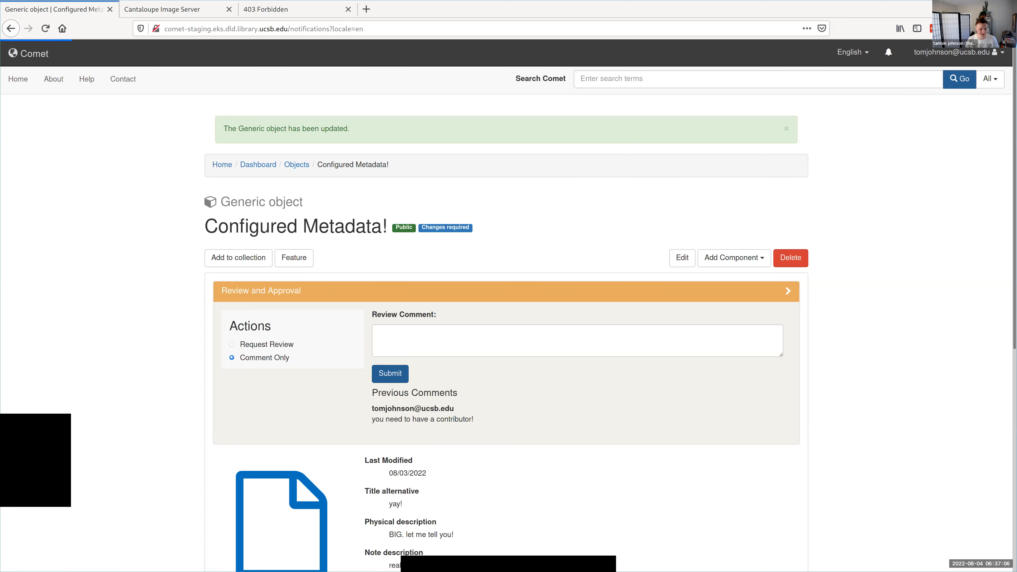
{"action": "left_click", "coordinate": [888, 51]}
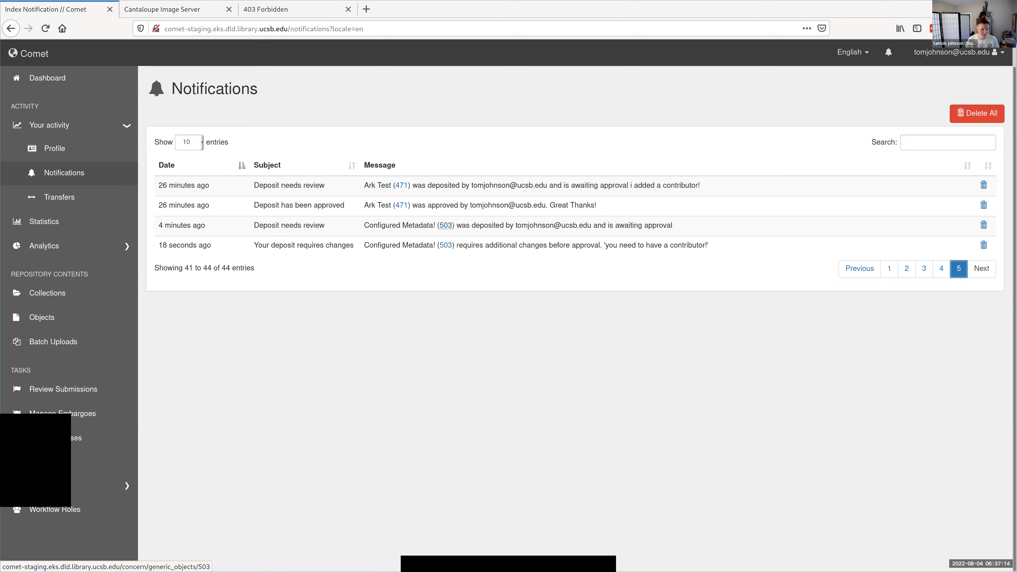
{"action": "left_click_drag", "start_coordinate": [159, 225], "coordinate": [473, 225]}
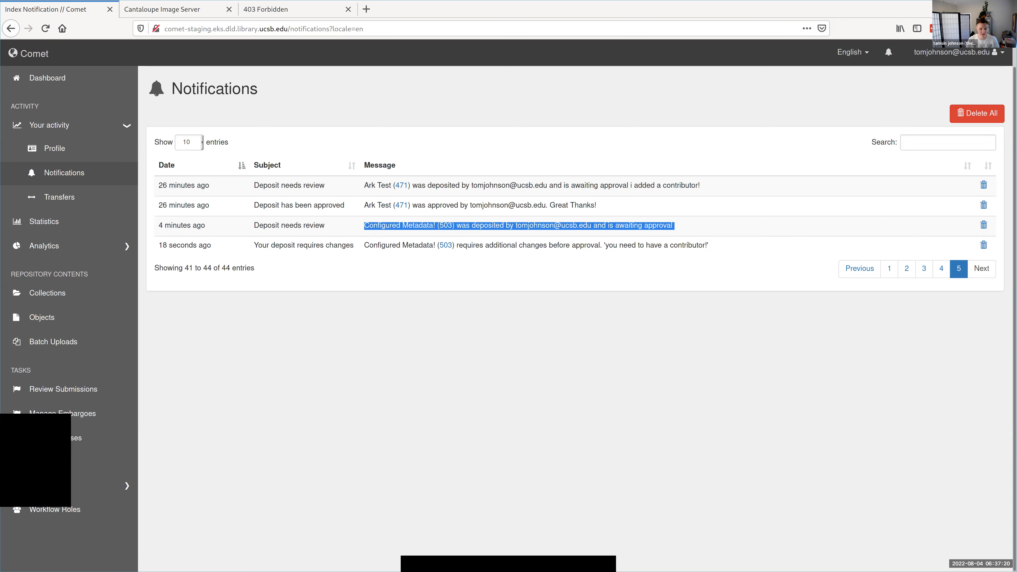
{"action": "left_click", "coordinate": [888, 269]}
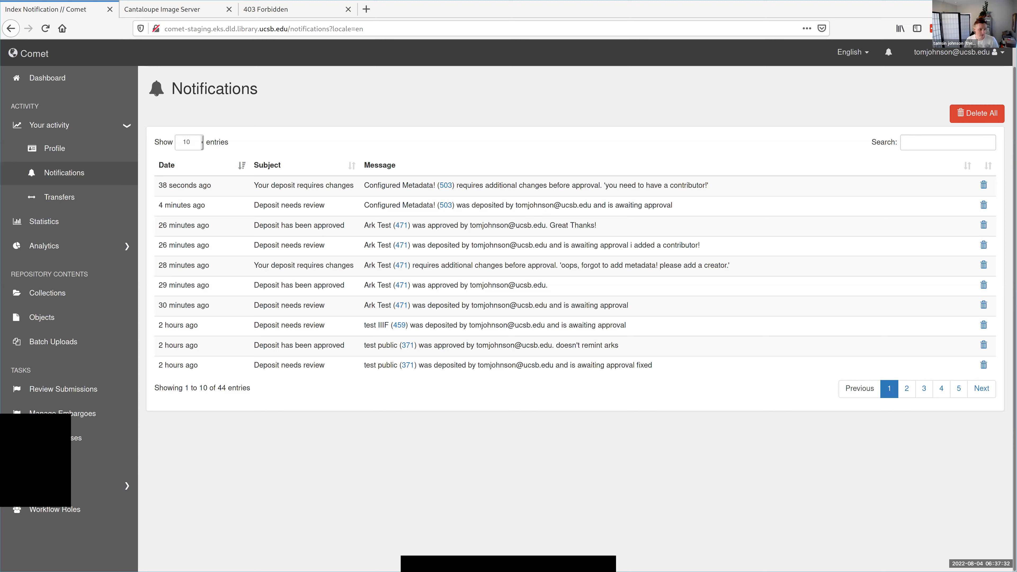
Step: Read the requires-changes notification and go to Configured Metadata! to make the change
{"action": "double_click", "coordinate": [303, 185]}
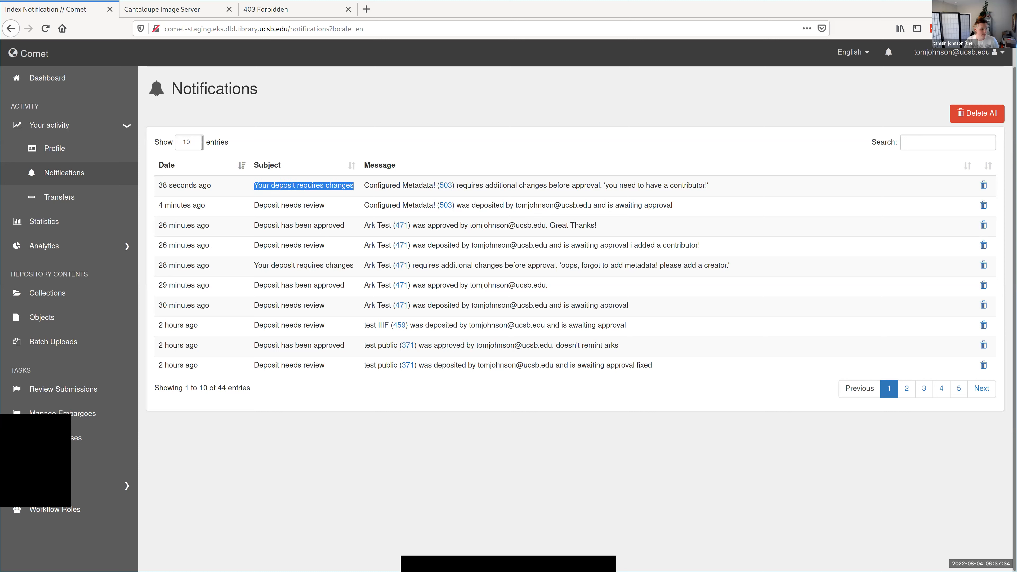
{"action": "mouse_move", "coordinate": [445, 185]}
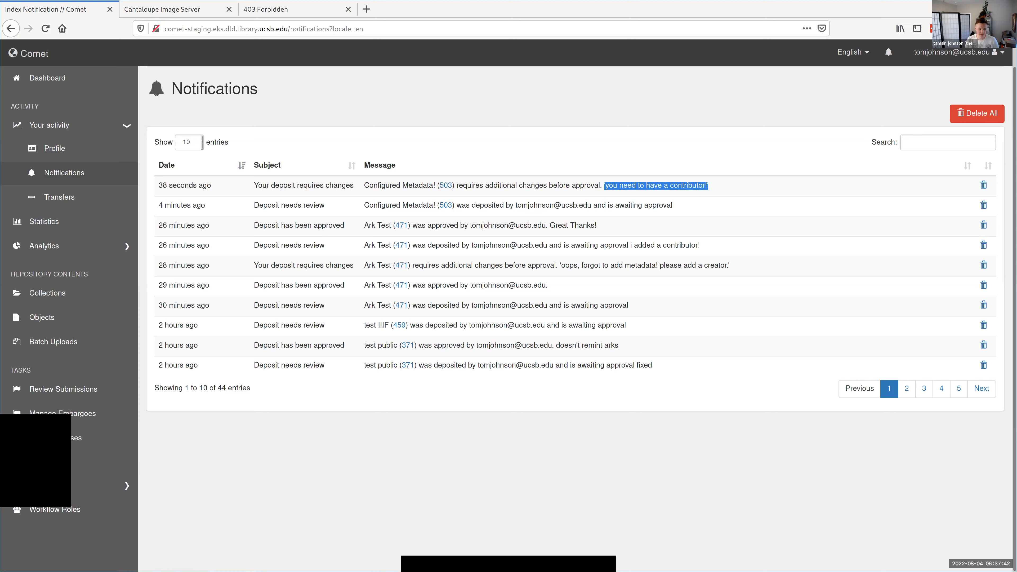
{"action": "left_click", "coordinate": [446, 186]}
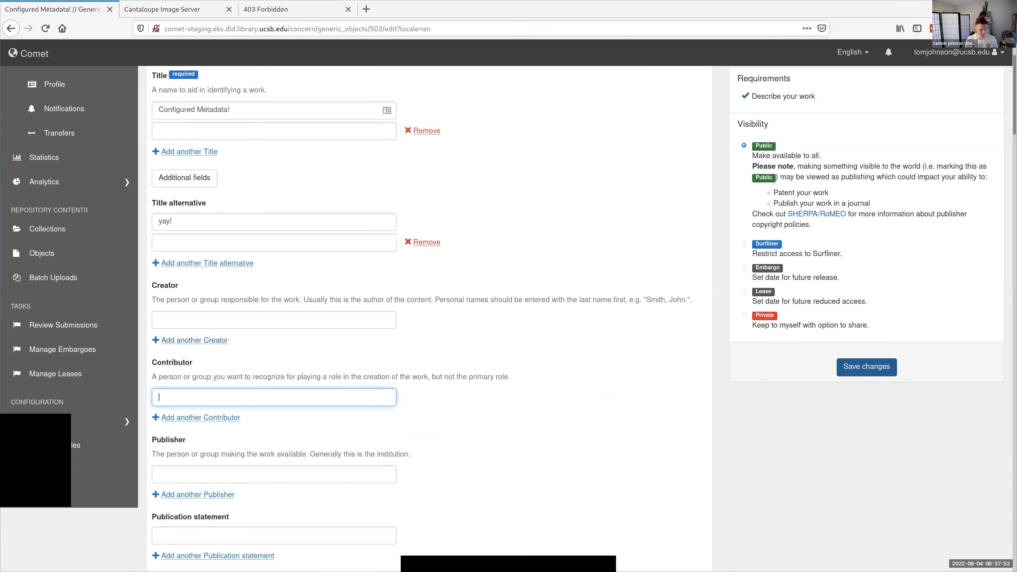
Step: Add Moomin as contributor to Configured Metadata! and save the change
{"action": "type", "text": "Moomin"}
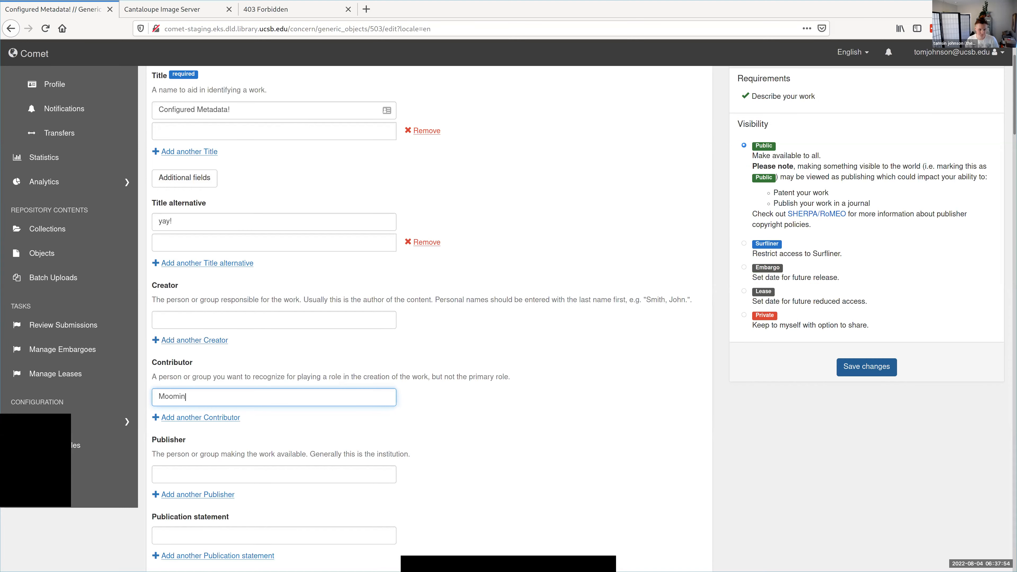
{"action": "left_click", "coordinate": [866, 366]}
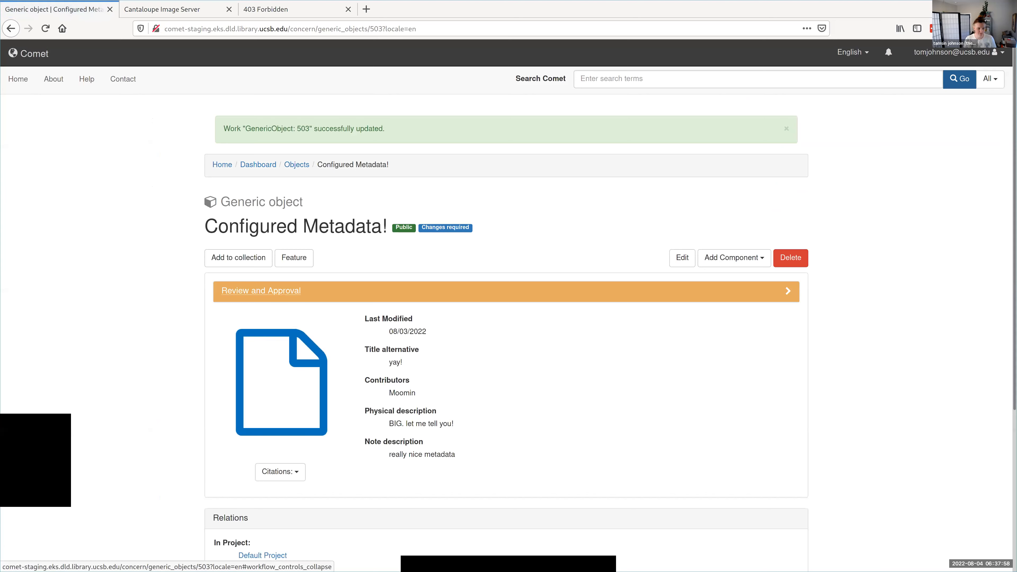
Step: Request review again with the comment "I've added one! thanks!"
{"action": "left_click", "coordinate": [260, 290]}
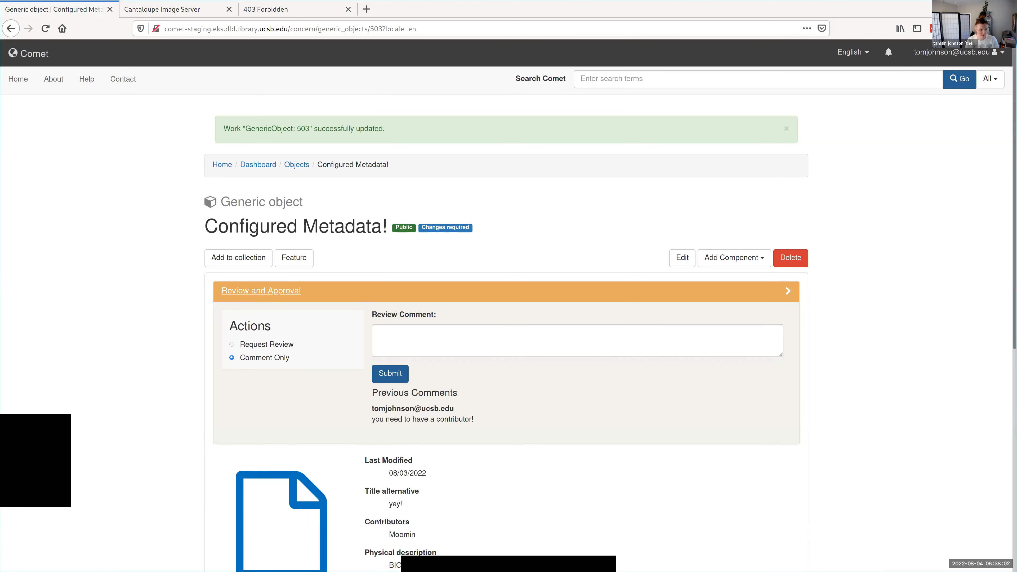
{"action": "left_click", "coordinate": [231, 344]}
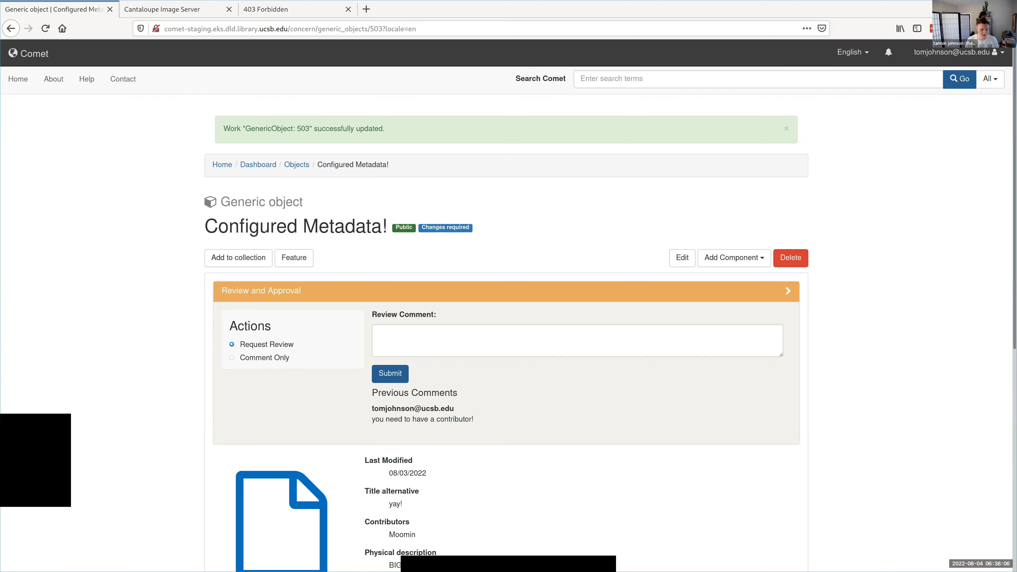
{"action": "type", "text": "I've added one! thanks!"}
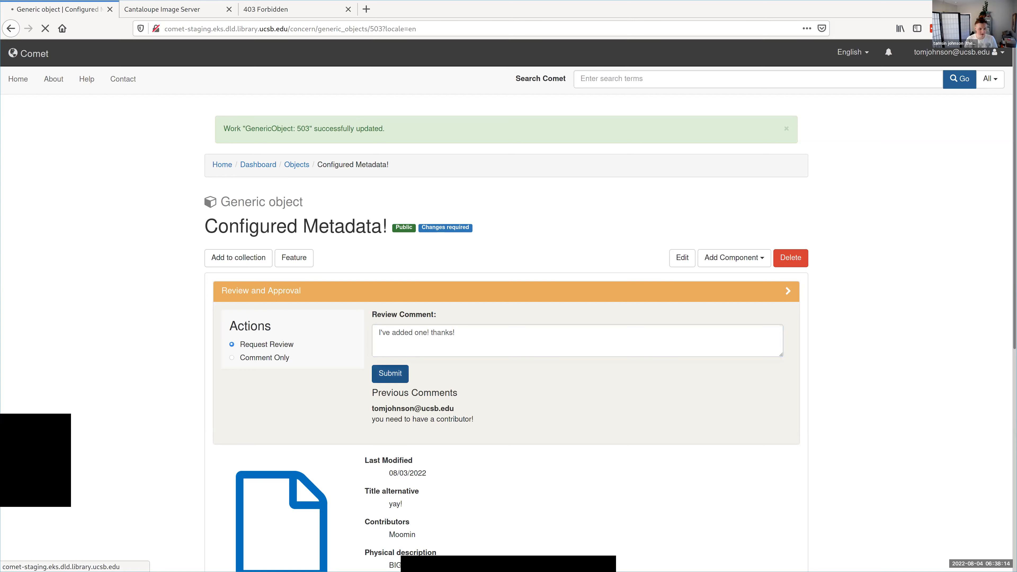
{"action": "left_click", "coordinate": [389, 374]}
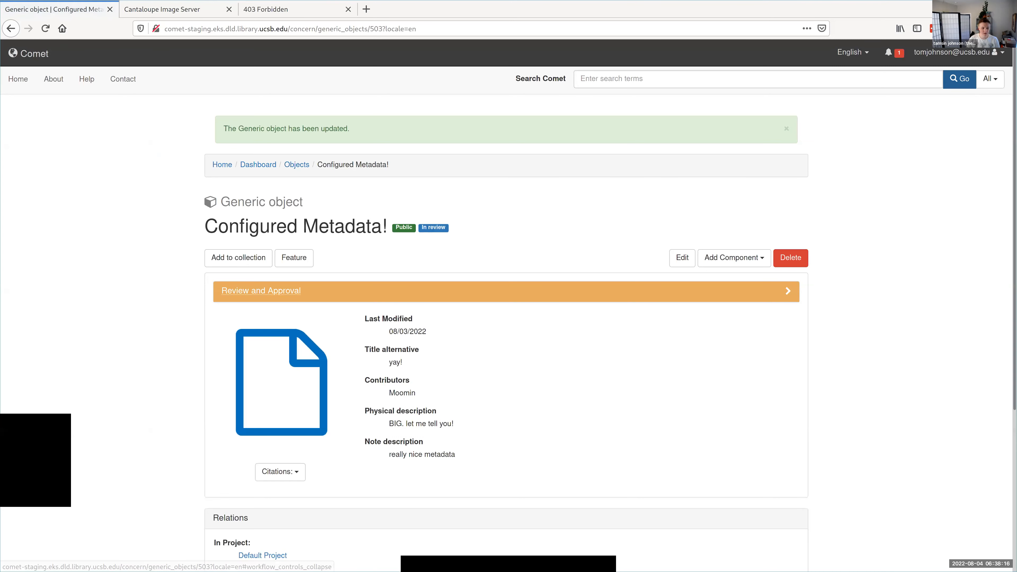
Step: Approve Configured Metadata! with the review comment "great! love it."
{"action": "left_click", "coordinate": [260, 291]}
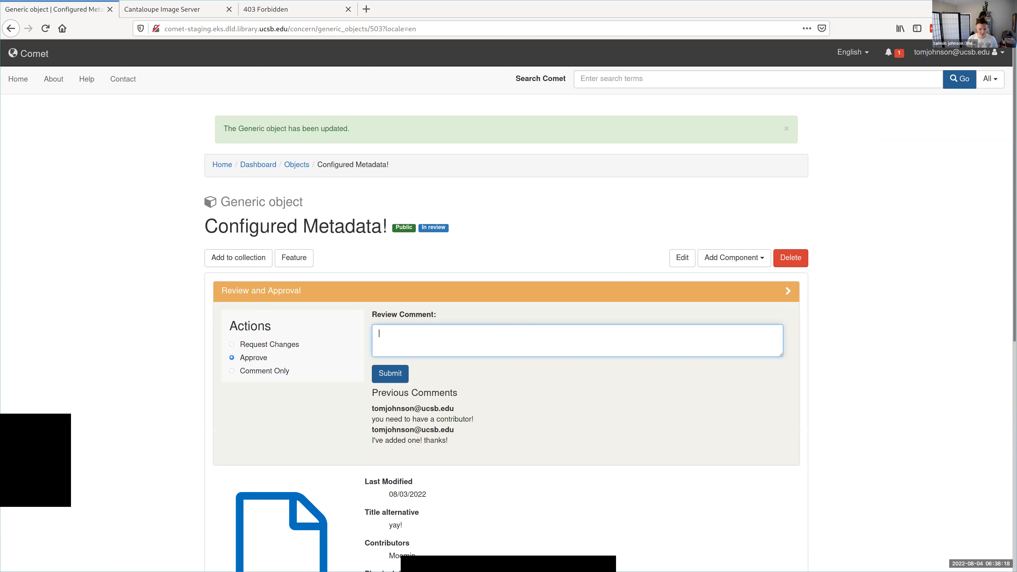
{"action": "type", "text": "gr"}
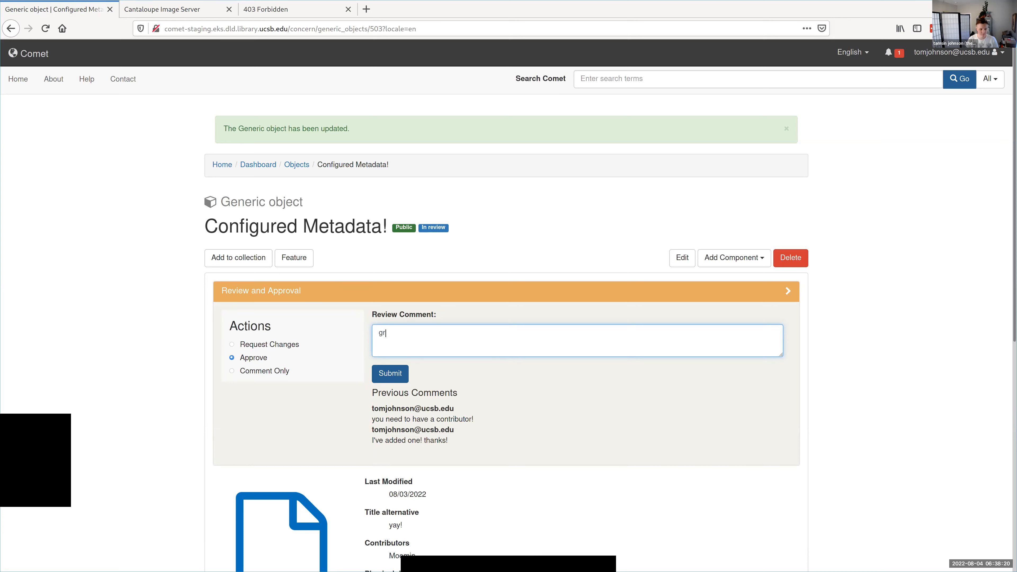
{"action": "type", "text": "great! love it"}
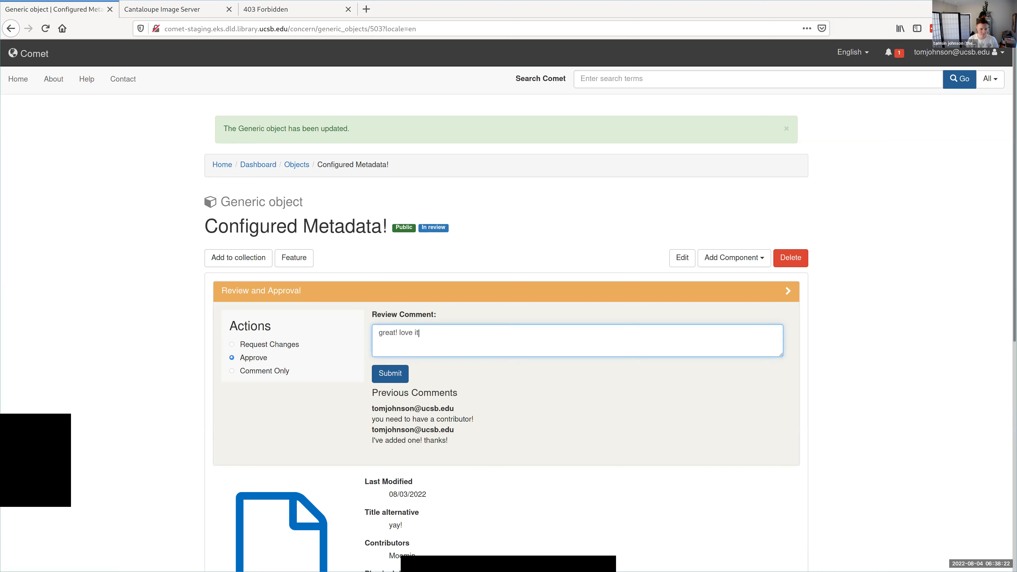
{"action": "type", "text": "."}
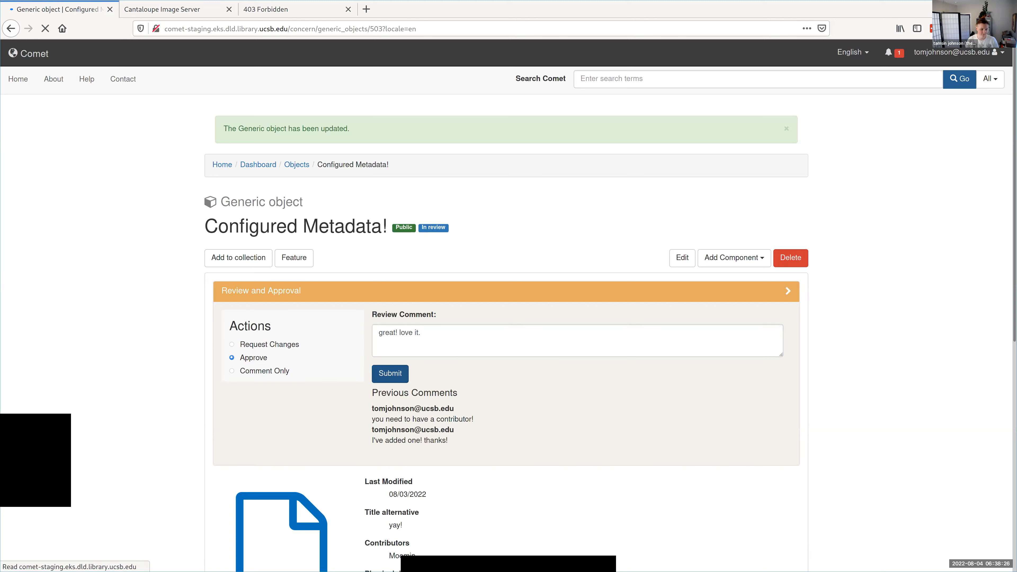
{"action": "left_click", "coordinate": [389, 373]}
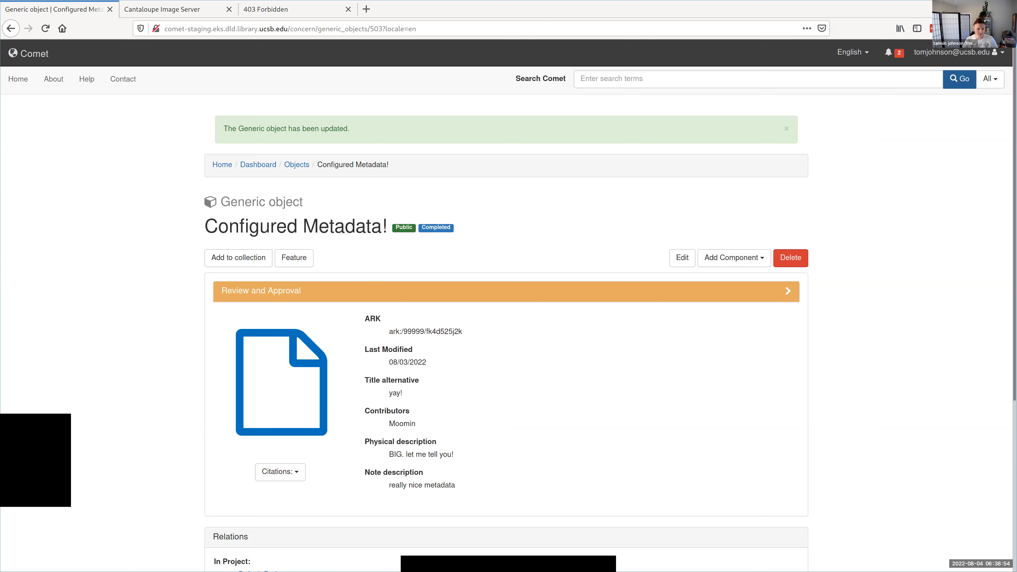
Step: Request changes on the completed Configured Metadata! object
{"action": "left_click", "coordinate": [260, 291]}
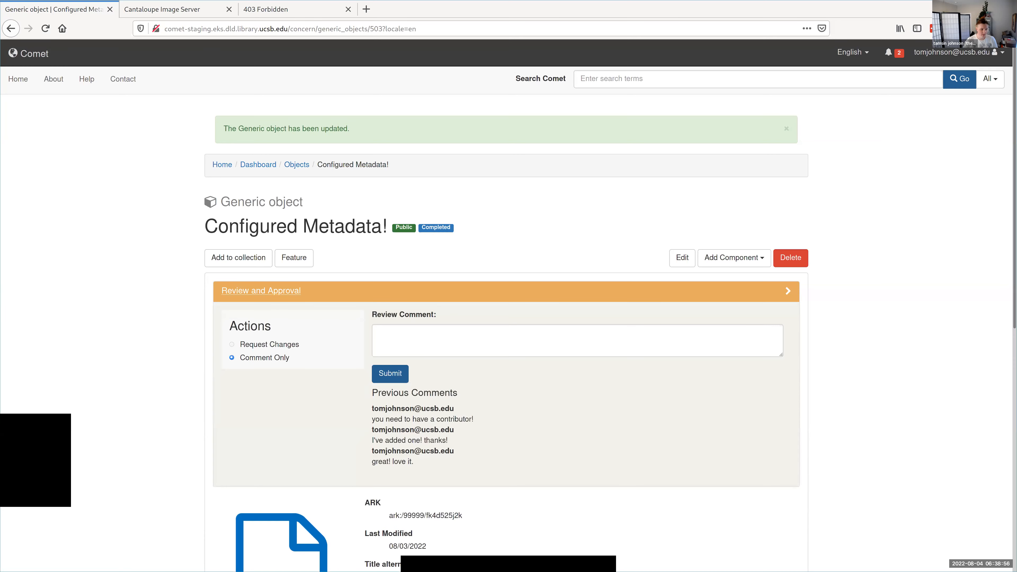
{"action": "left_click", "coordinate": [232, 344]}
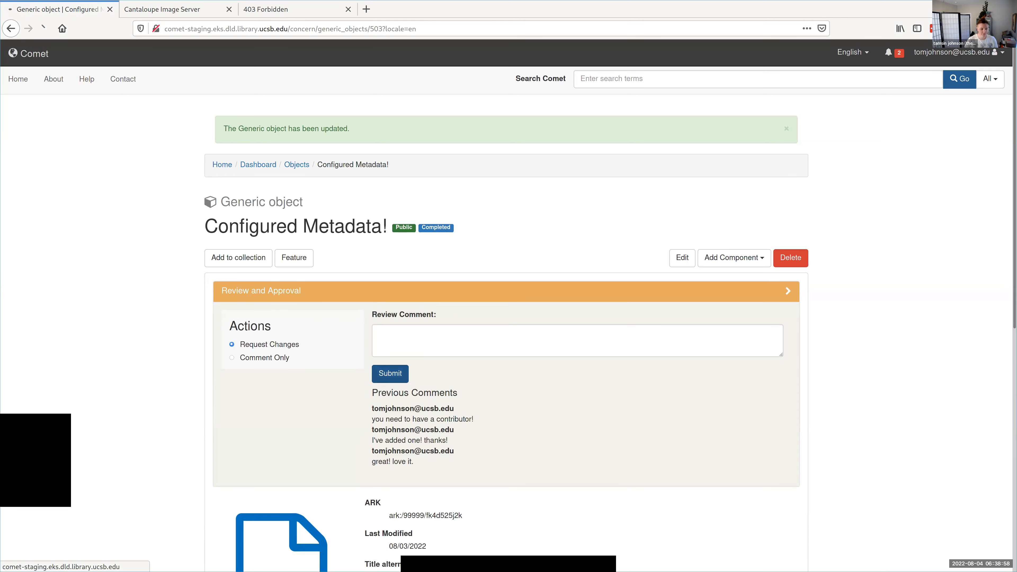
{"action": "left_click", "coordinate": [390, 373]}
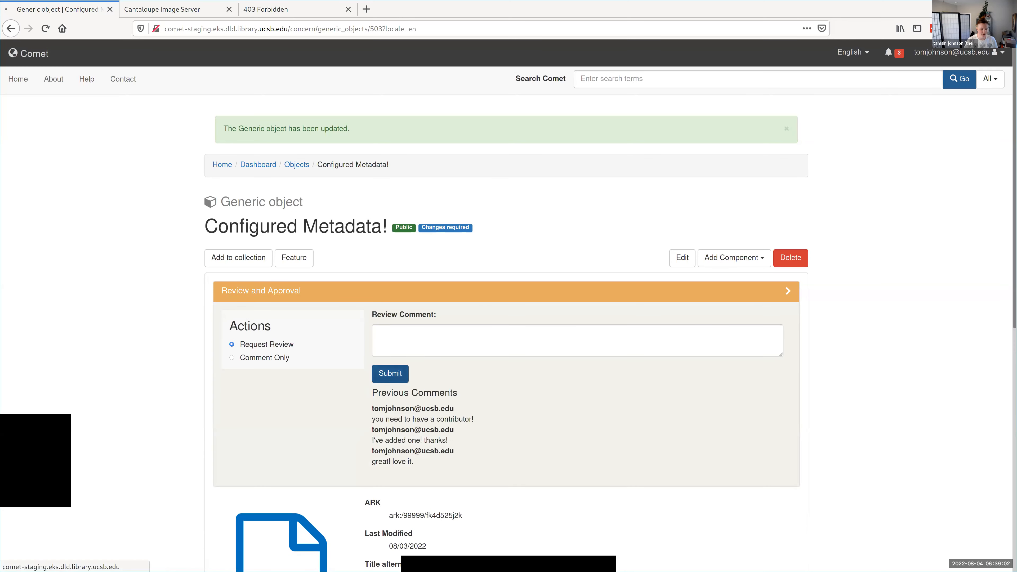
Step: Resubmit Configured Metadata! for review and reopen the Review and Approval panel
{"action": "left_click", "coordinate": [389, 374]}
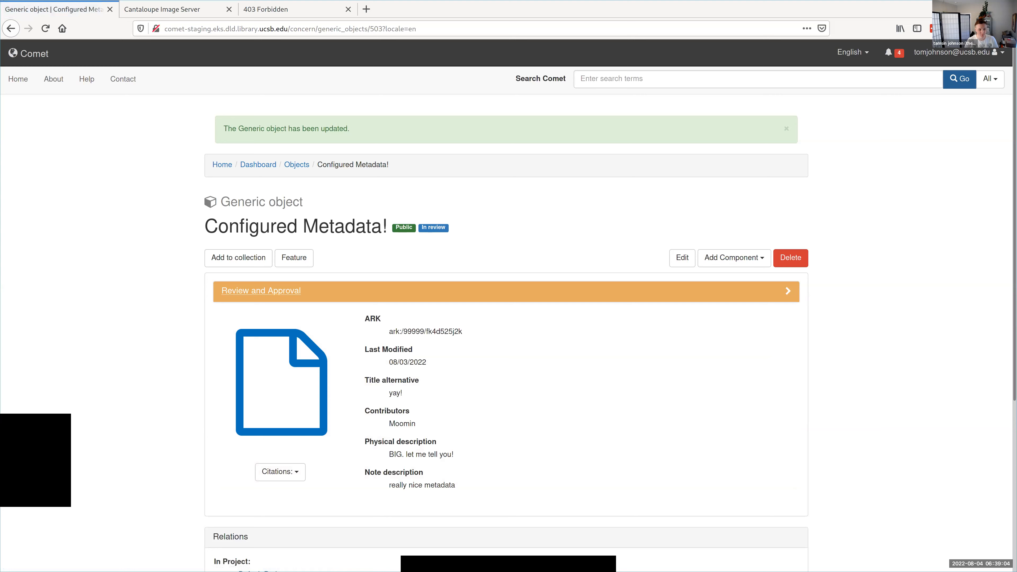
{"action": "left_click", "coordinate": [260, 291]}
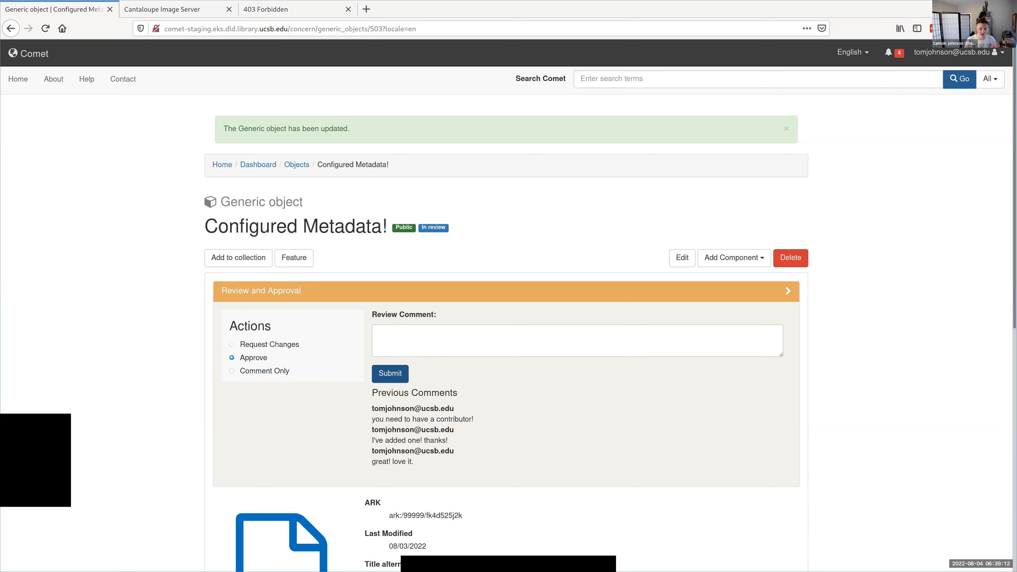
{"action": "left_click", "coordinate": [390, 374]}
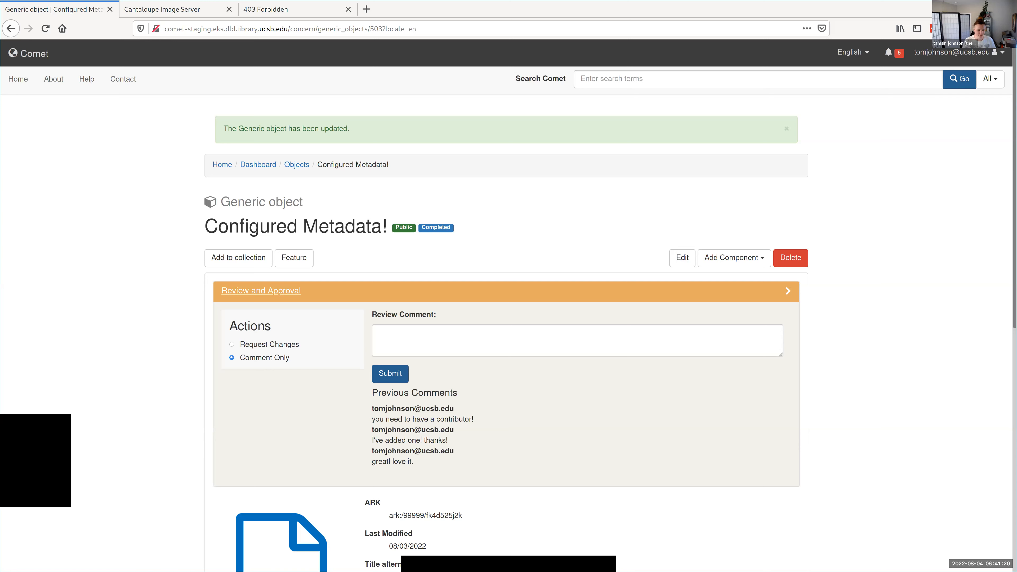
Step: Bring up the signed-in account menu at the top right
{"action": "left_click", "coordinate": [957, 52]}
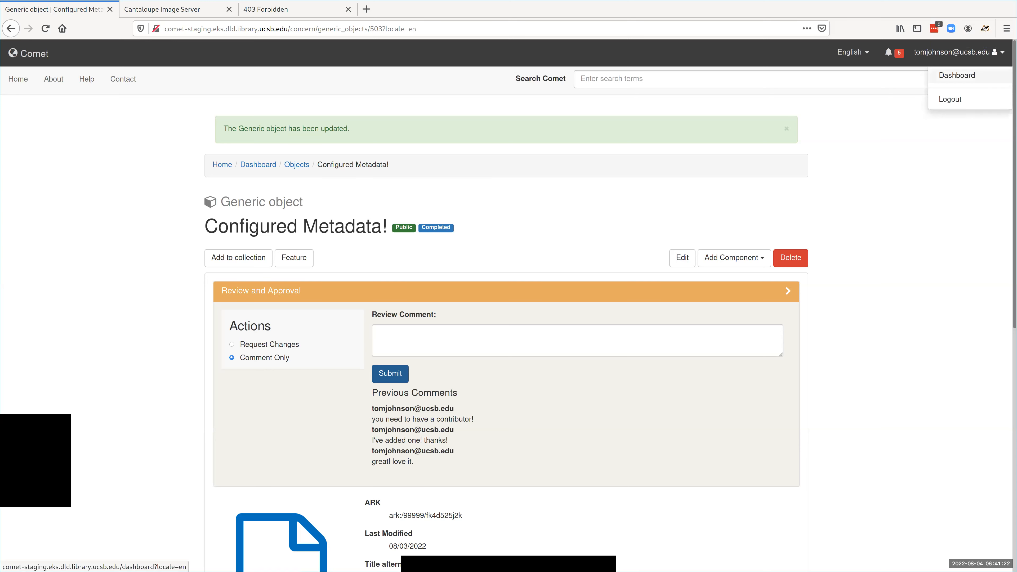
Step: Go to the repository dashboard, then to the Add New Works by Batch page
{"action": "left_click", "coordinate": [956, 75]}
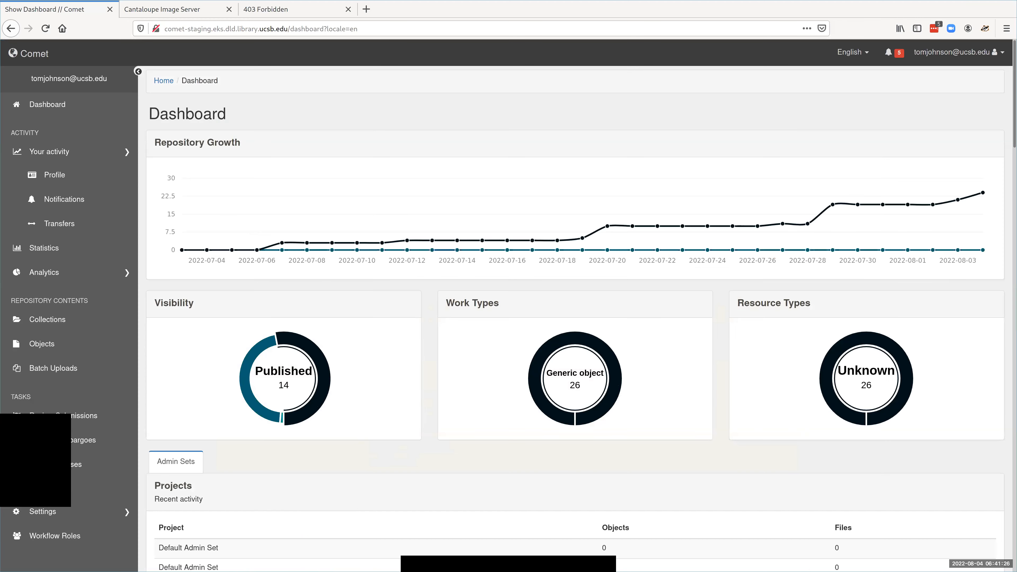
{"action": "mouse_move", "coordinate": [47, 319]}
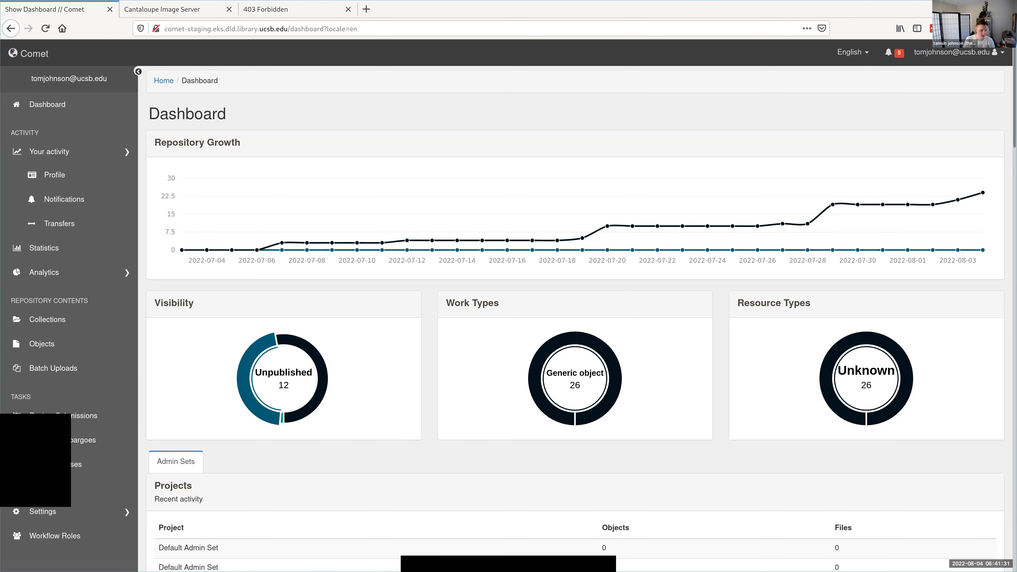
{"action": "left_click", "coordinate": [53, 368]}
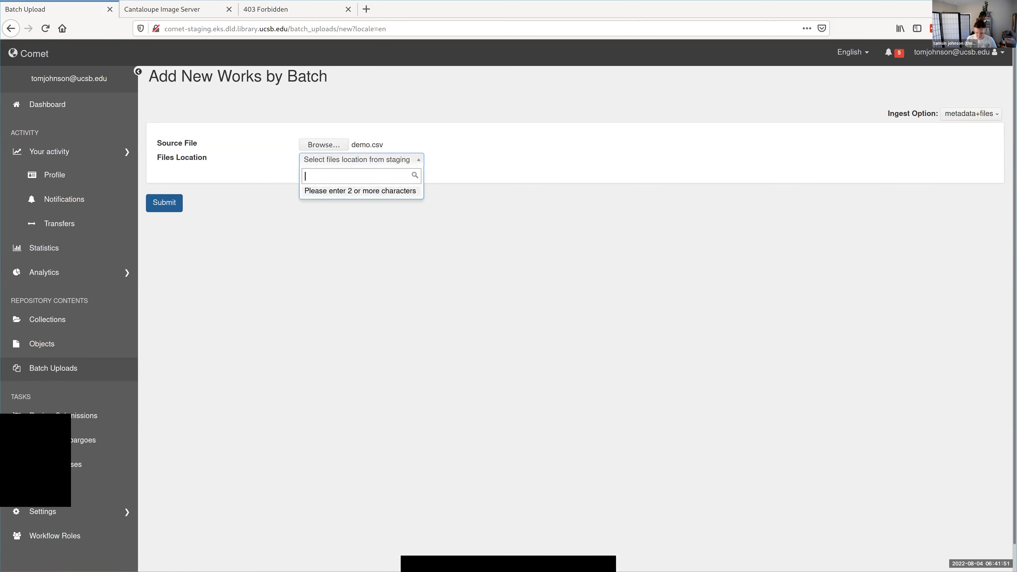
Step: Submit a batch upload of demo.csv with files from the demo_files/ staging location
{"action": "type", "text": "demo_files/"}
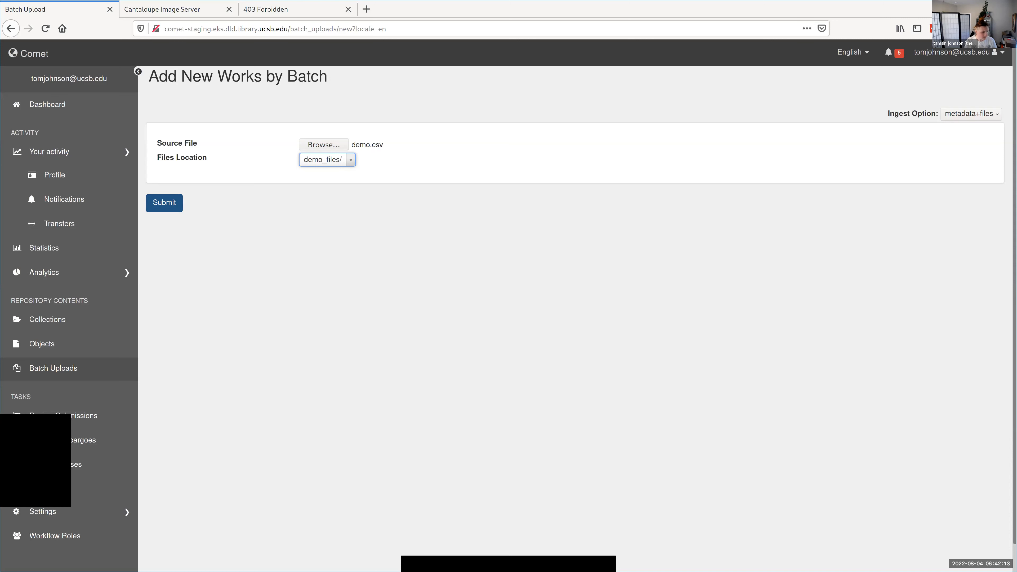
{"action": "left_click", "coordinate": [164, 202]}
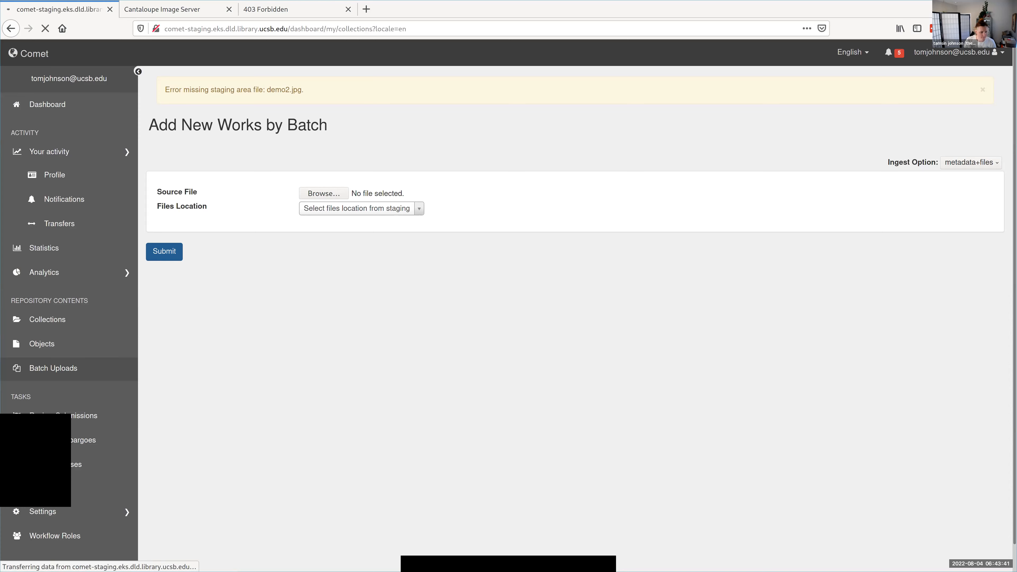
Step: Open Test Collection 1 from Your Collections and scroll to its Subcollections (0) section
{"action": "left_click", "coordinate": [46, 319]}
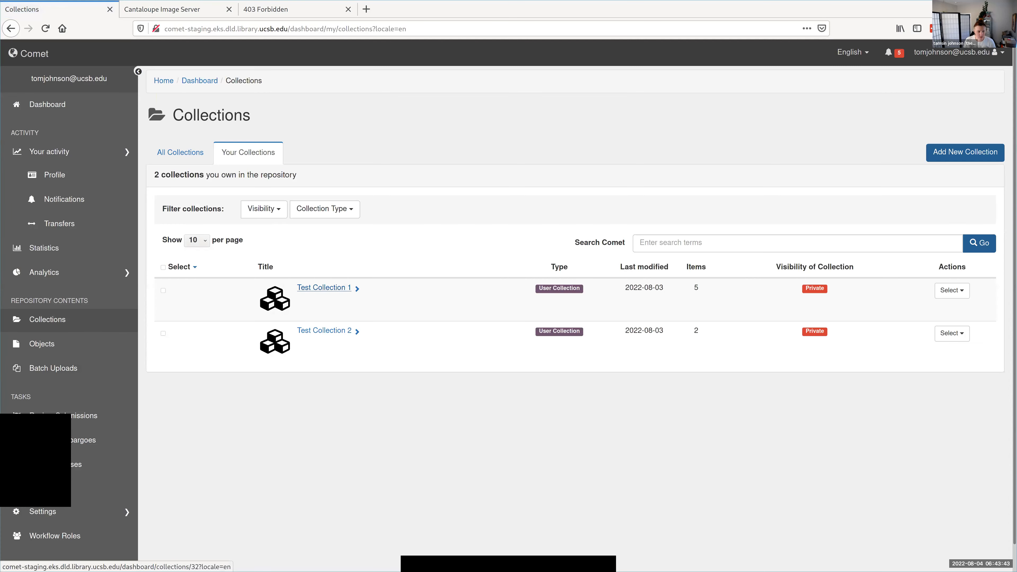
{"action": "left_click", "coordinate": [324, 287]}
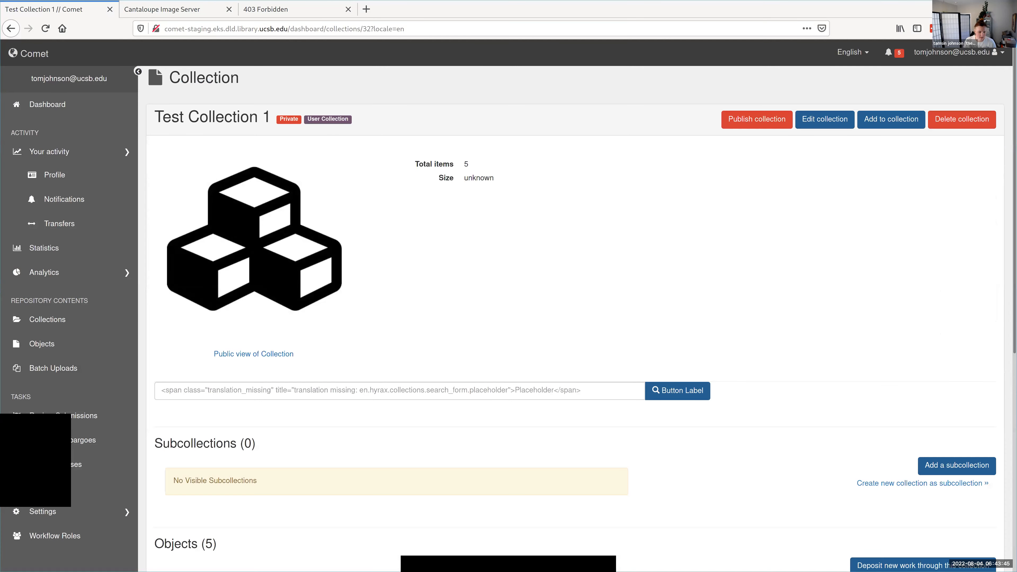
{"action": "scroll", "scroll_direction": "down", "scroll_amount": 3}
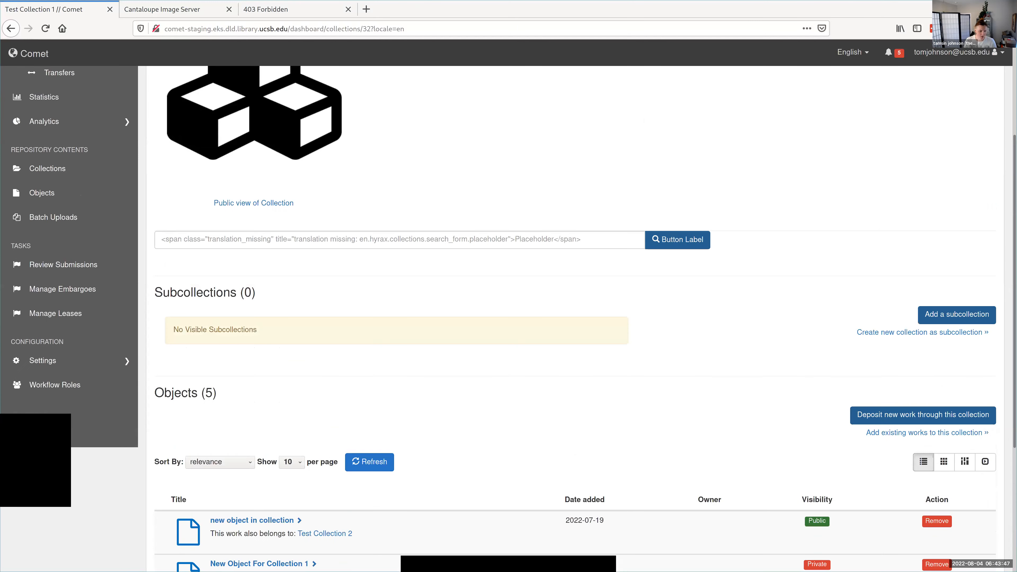
{"action": "scroll", "scroll_direction": "down", "scroll_amount": 3}
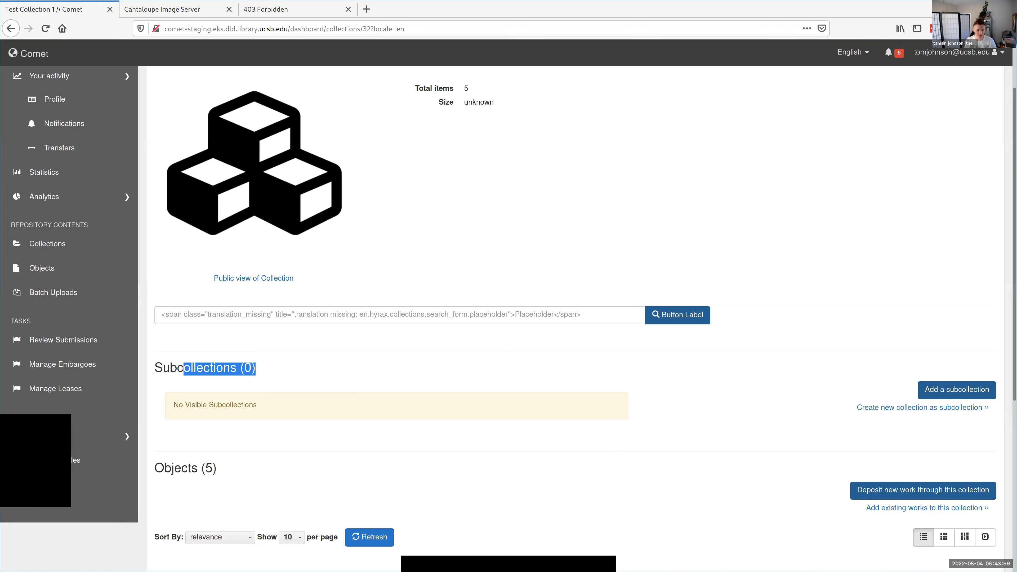
{"action": "scroll", "scroll_direction": "down", "scroll_amount": 3}
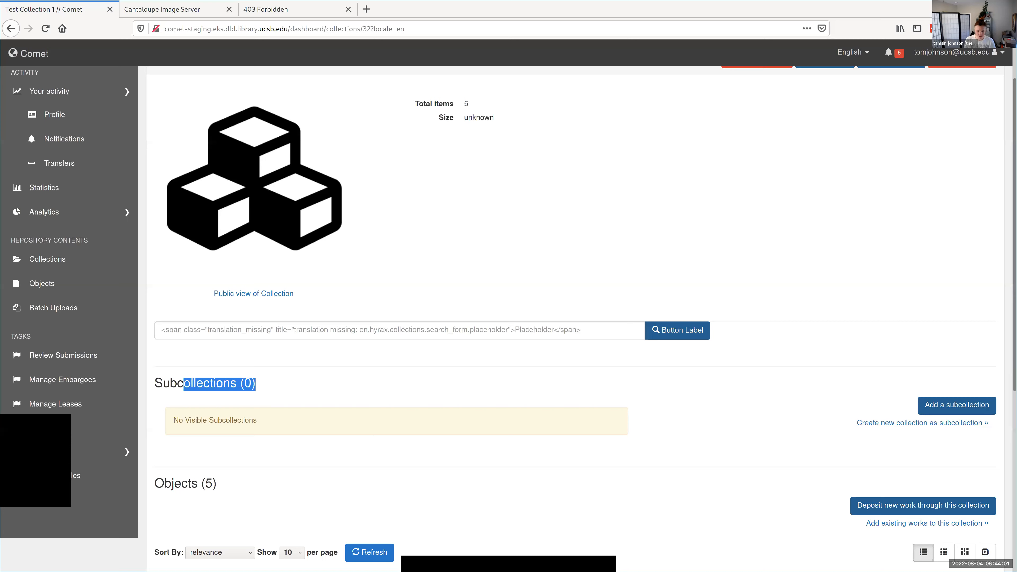
Step: Add Test Collection 2 as a subcollection of Test Collection 1
{"action": "left_click", "coordinate": [956, 405]}
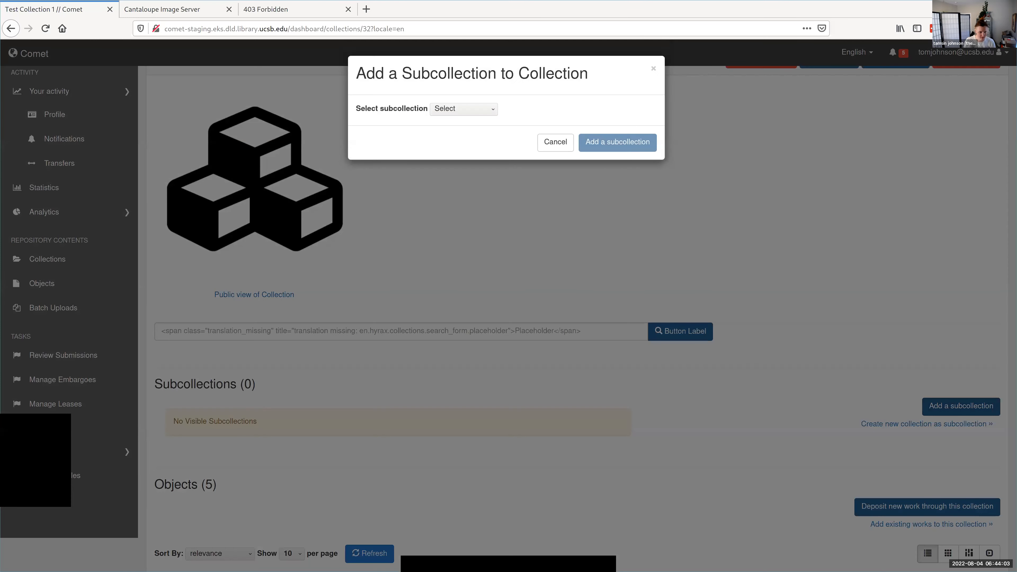
{"action": "left_click", "coordinate": [463, 108]}
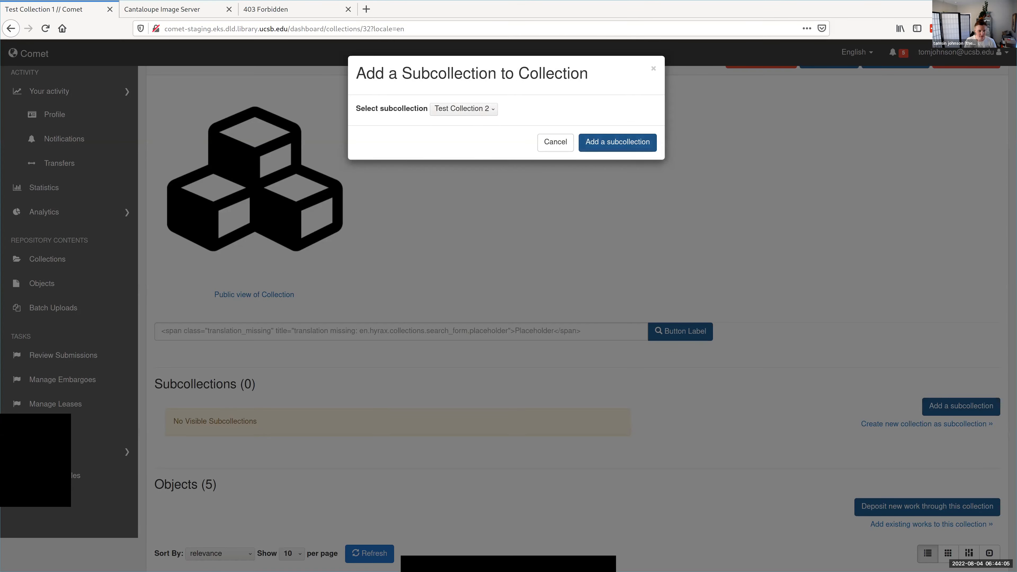
{"action": "left_click", "coordinate": [616, 142]}
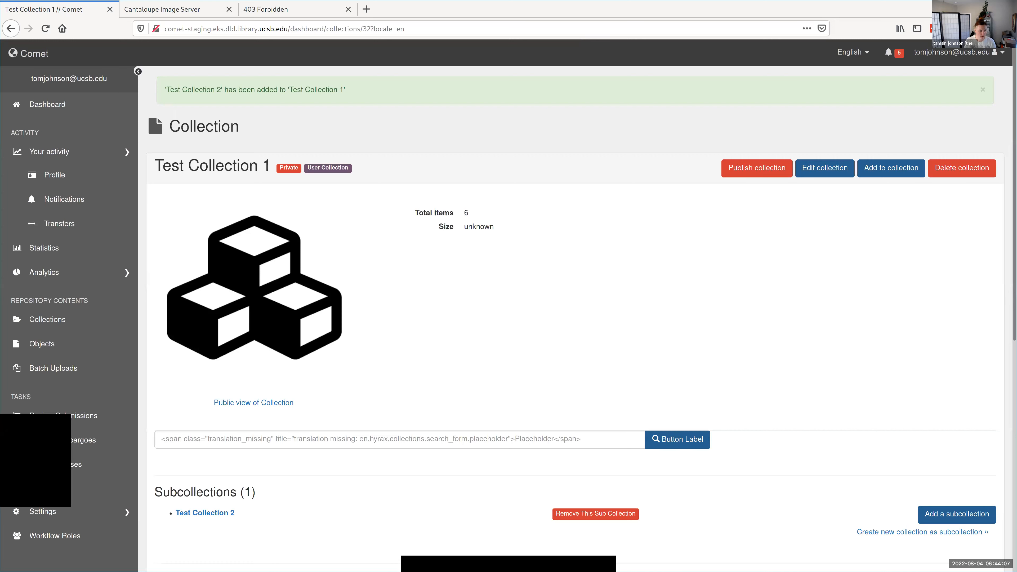
{"action": "scroll", "scroll_direction": "down", "scroll_amount": 3}
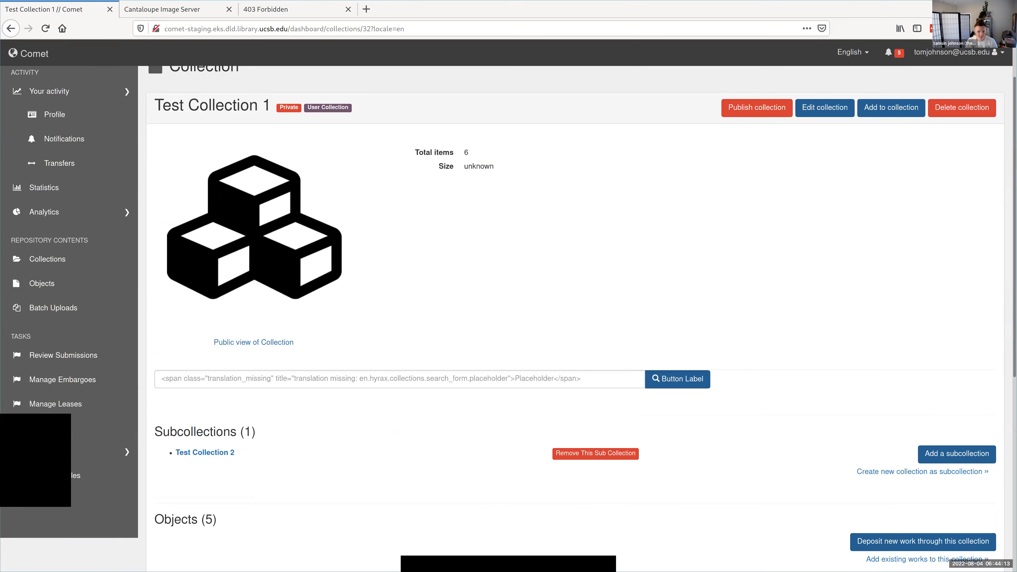
Step: Nest Test Collection 1 inside Test Collection 2, then go to Test Collection 2
{"action": "left_click", "coordinate": [890, 106]}
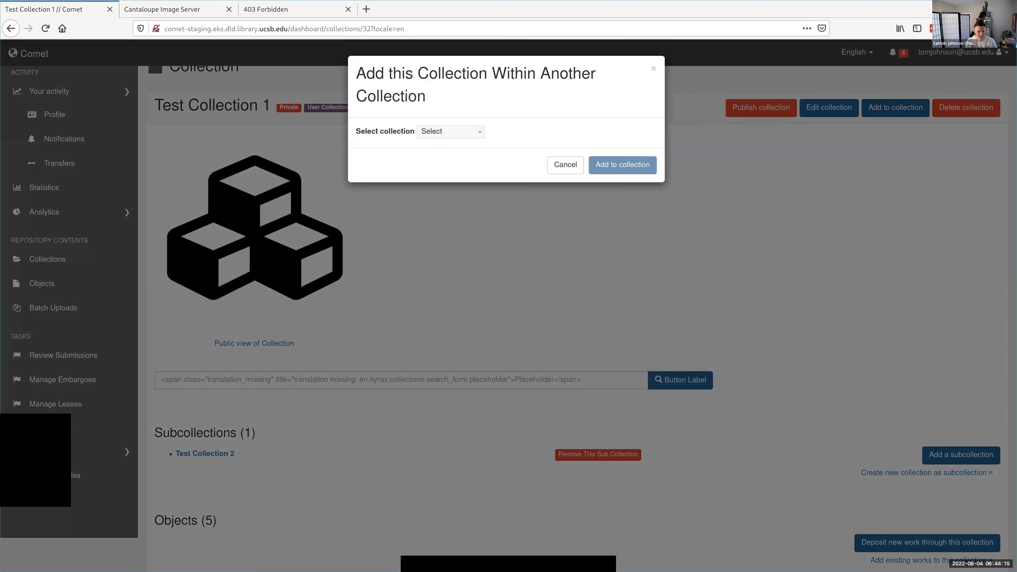
{"action": "left_click", "coordinate": [449, 132]}
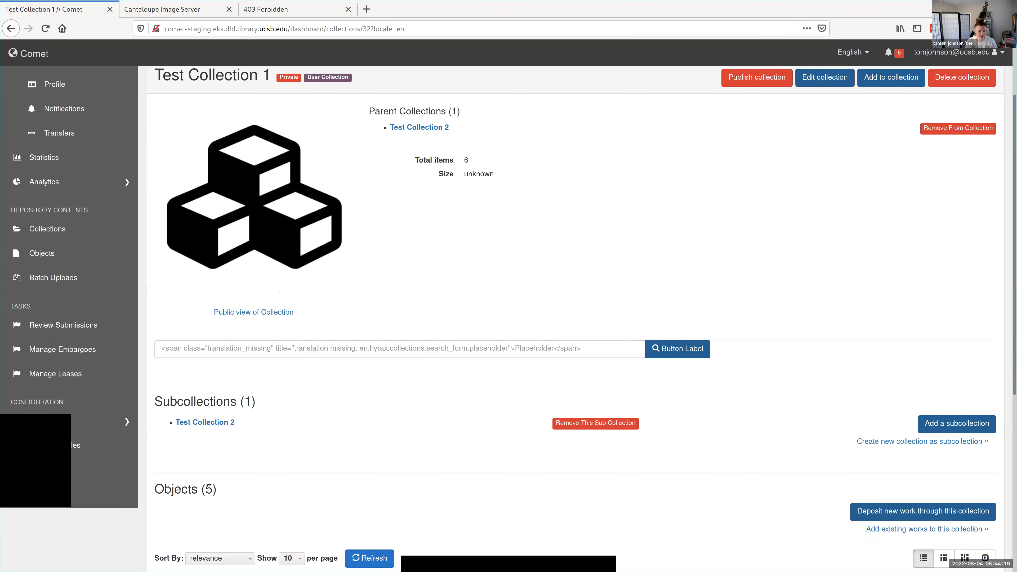
{"action": "left_click", "coordinate": [419, 127]}
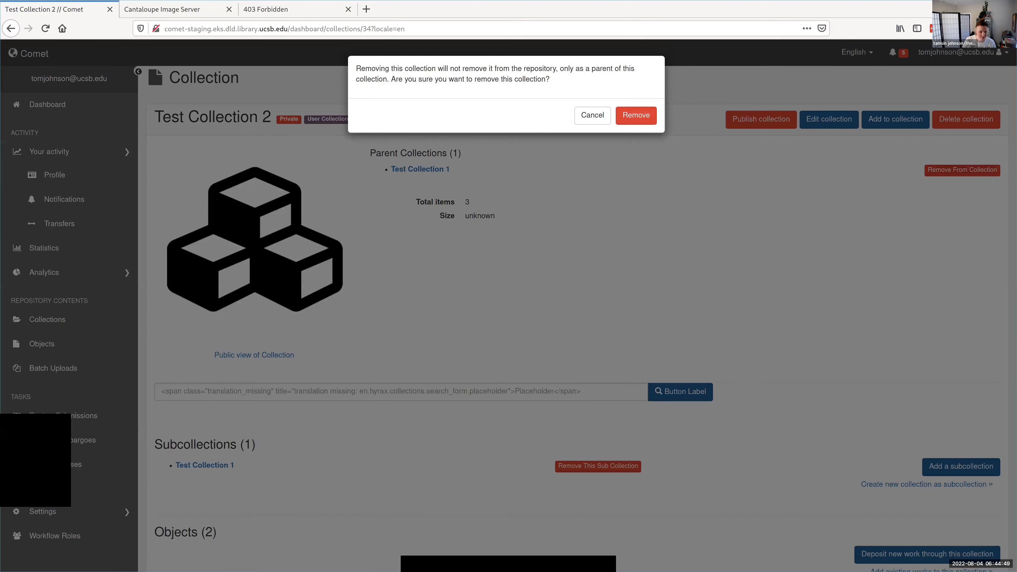
Step: Remove both nestings so Test Collection 1 has no parent collection and no subcollections
{"action": "left_click", "coordinate": [635, 115]}
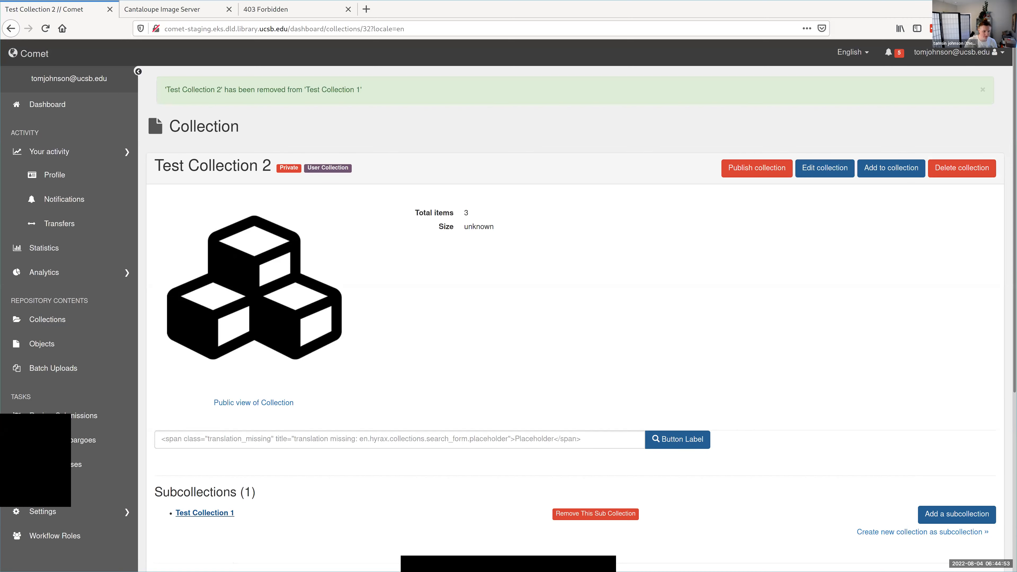
{"action": "left_click", "coordinate": [204, 512]}
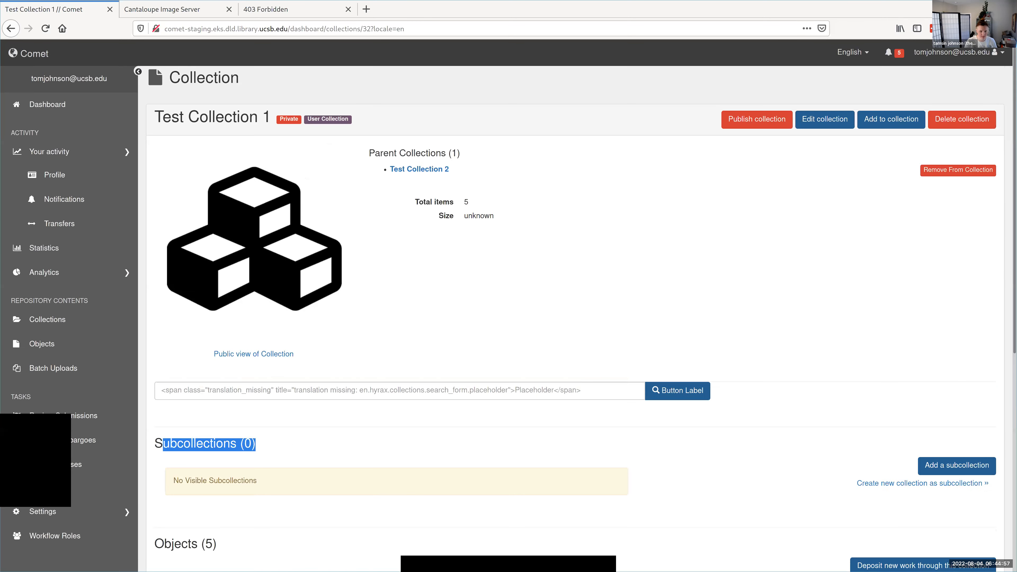
{"action": "left_click", "coordinate": [957, 170]}
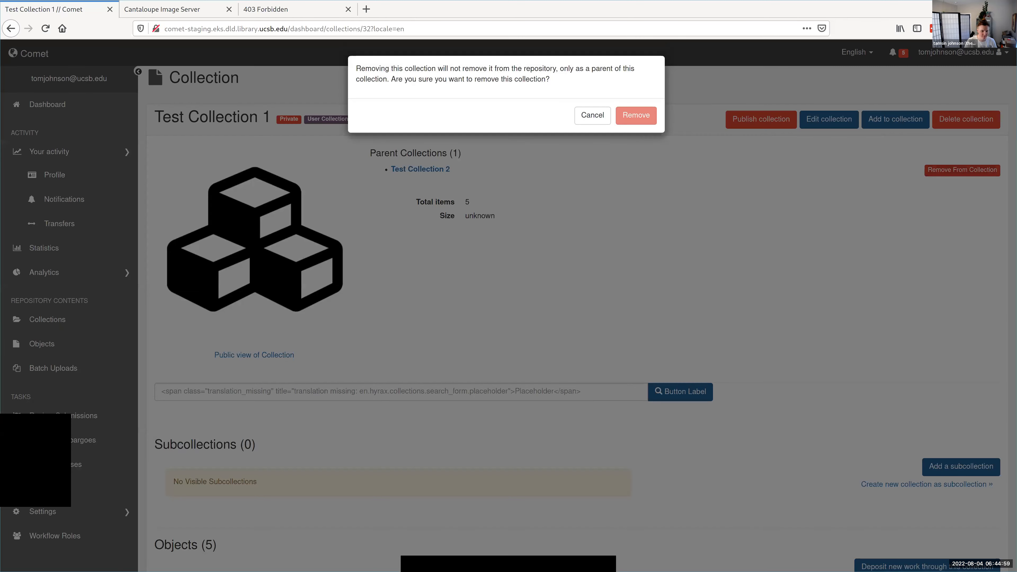
{"action": "left_click", "coordinate": [635, 115]}
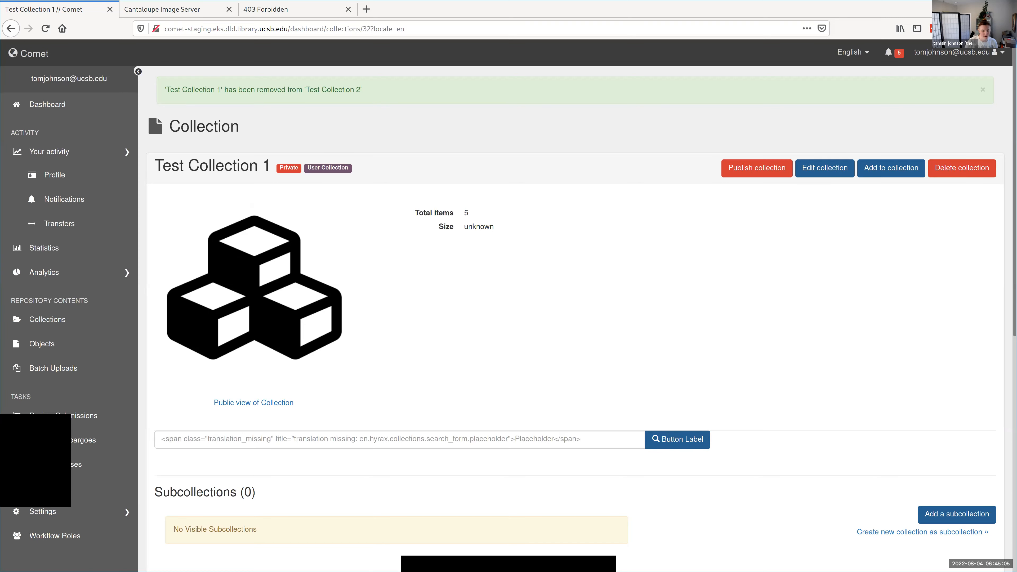
{"action": "scroll", "scroll_direction": "down", "scroll_amount": 3}
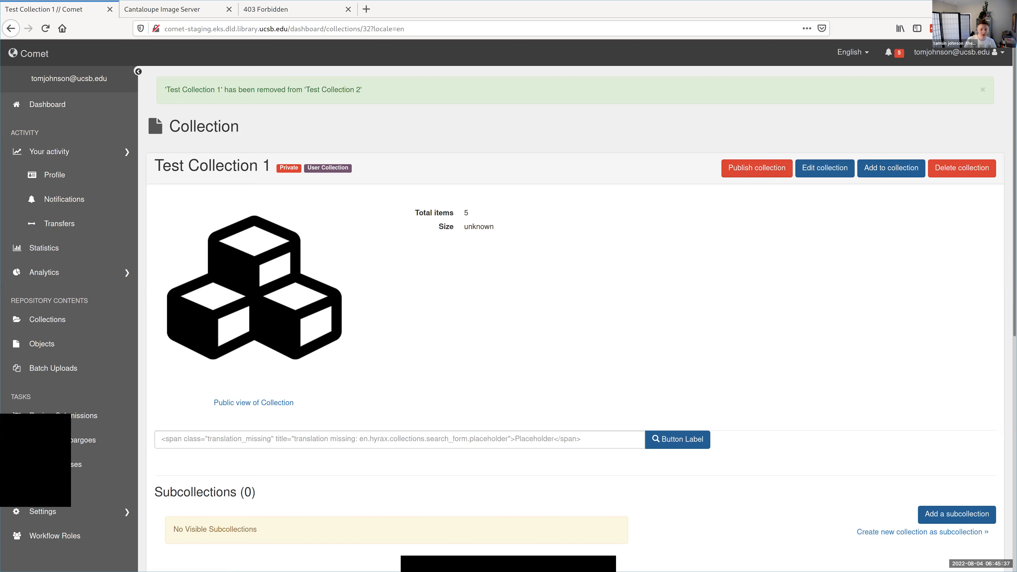
{"action": "mouse_move", "coordinate": [757, 168]}
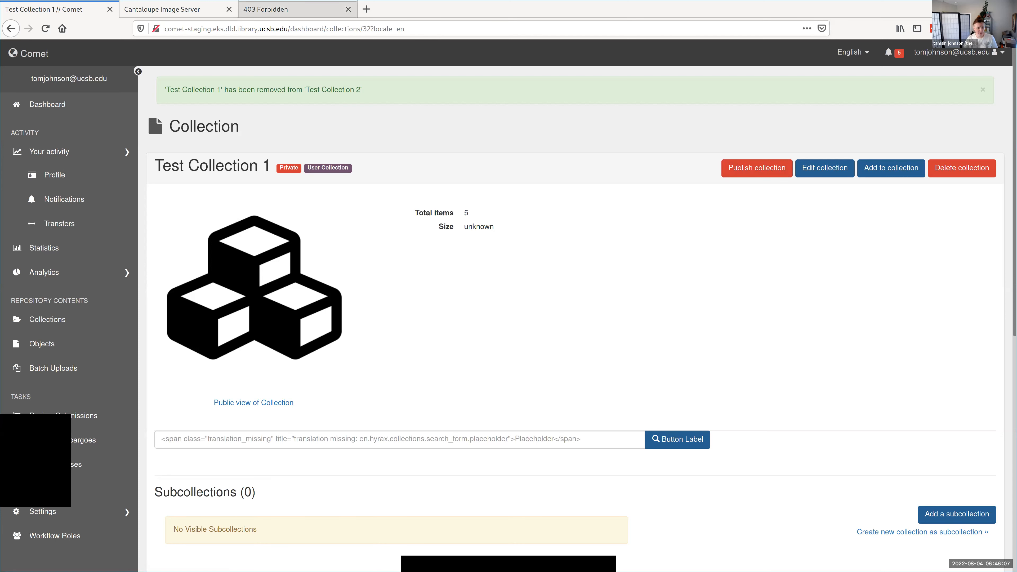
Step: View the Cantaloupe Image Server page, then return to Test Collection 1 and open New Object For Collection 1
{"action": "left_click", "coordinate": [178, 9]}
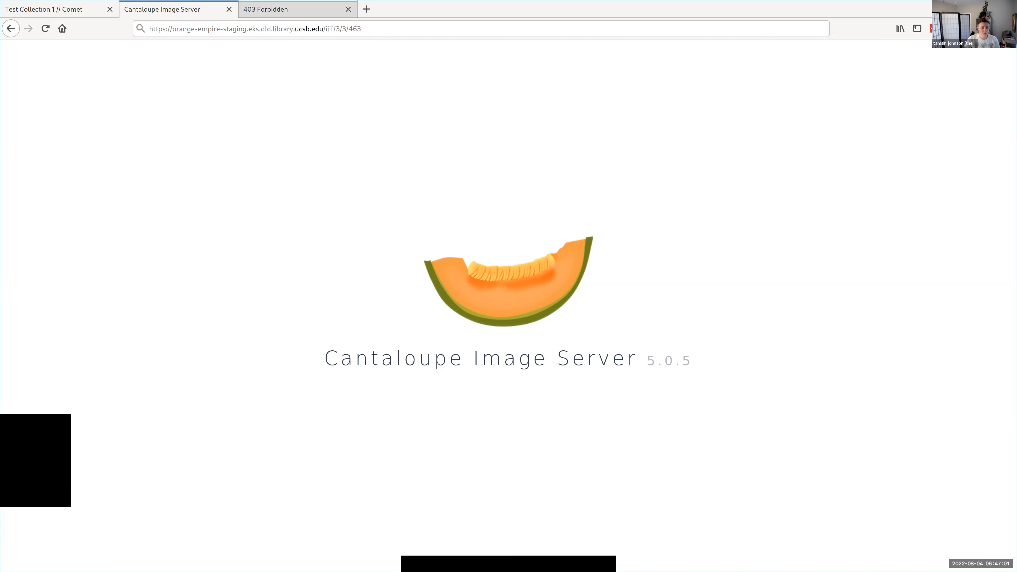
{"action": "mouse_move", "coordinate": [266, 9]}
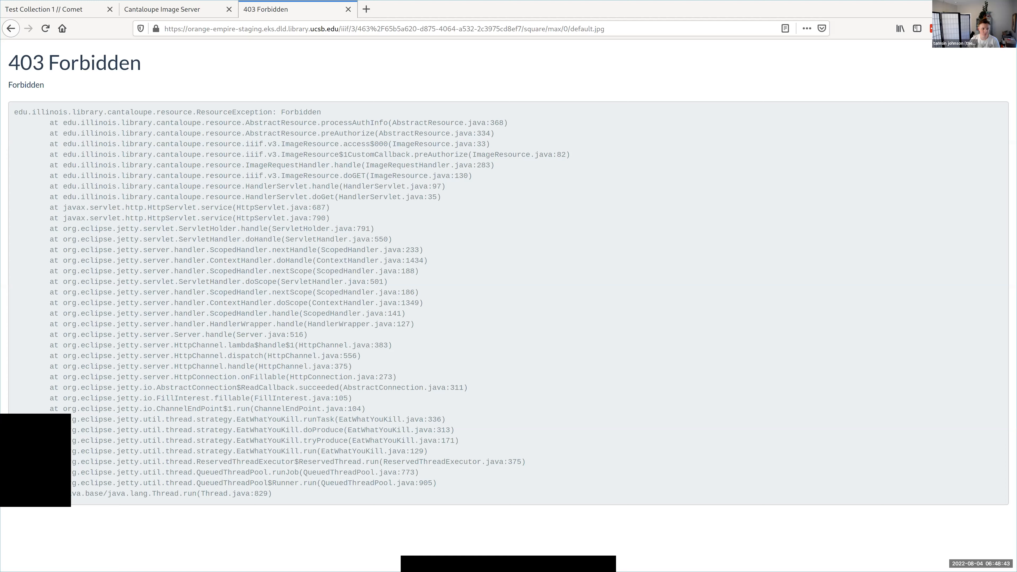
{"action": "left_click", "coordinate": [58, 9]}
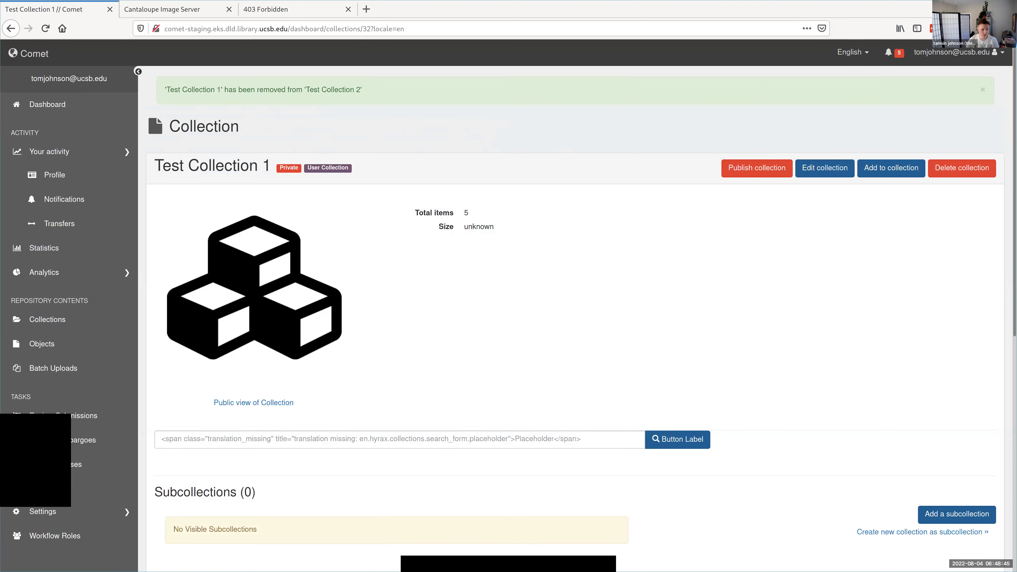
{"action": "scroll", "scroll_direction": "down", "scroll_amount": 3}
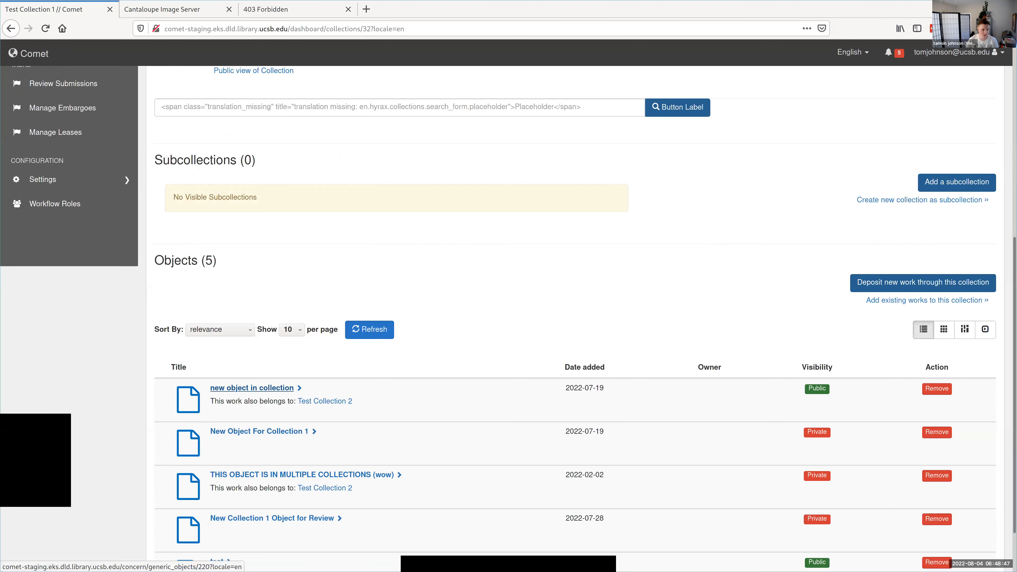
{"action": "left_click", "coordinate": [259, 431]}
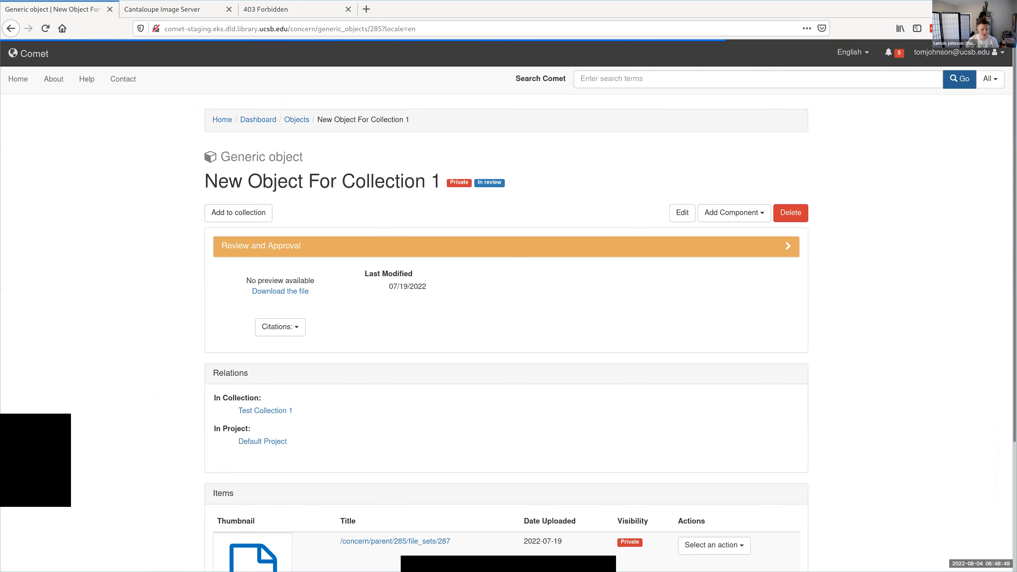